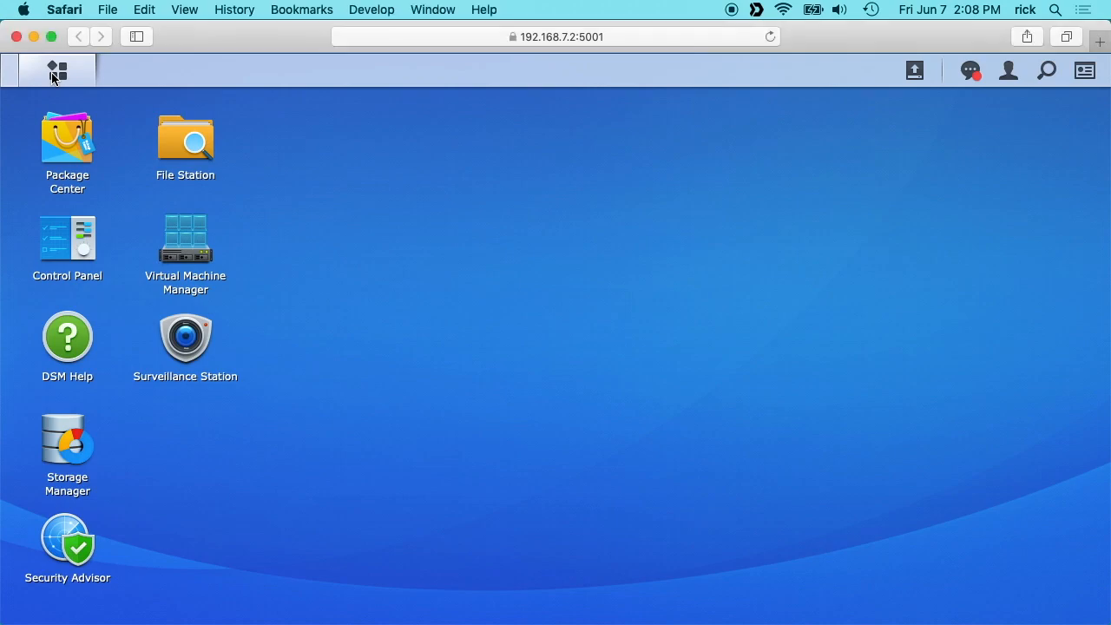
Step: Launch Hyper Backup from the DSM main menu
click(57, 70)
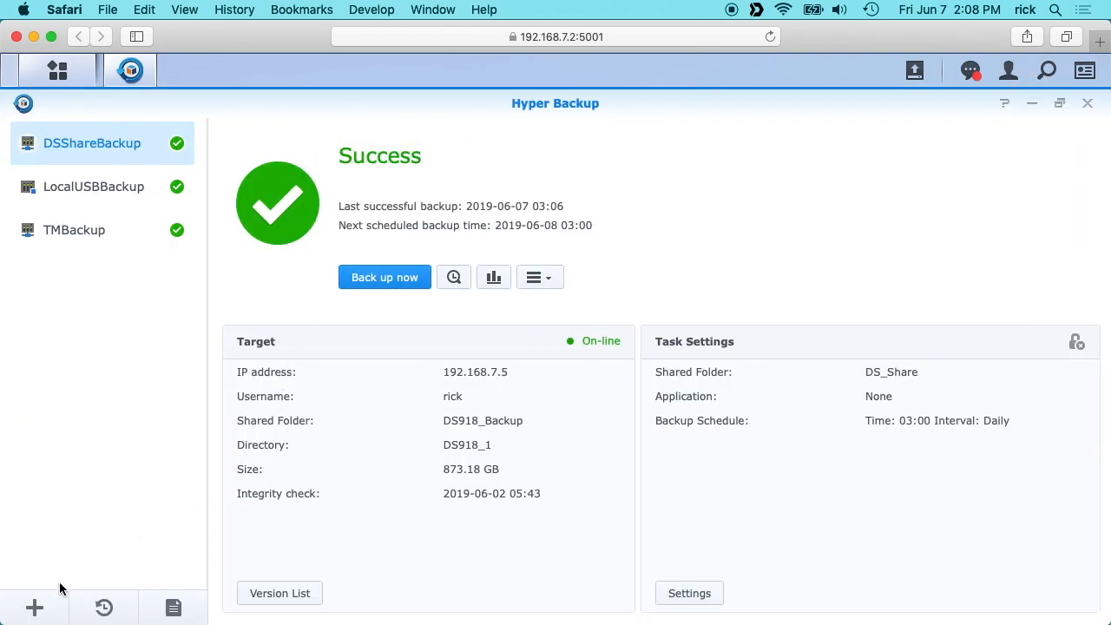
mouse_move(33, 606)
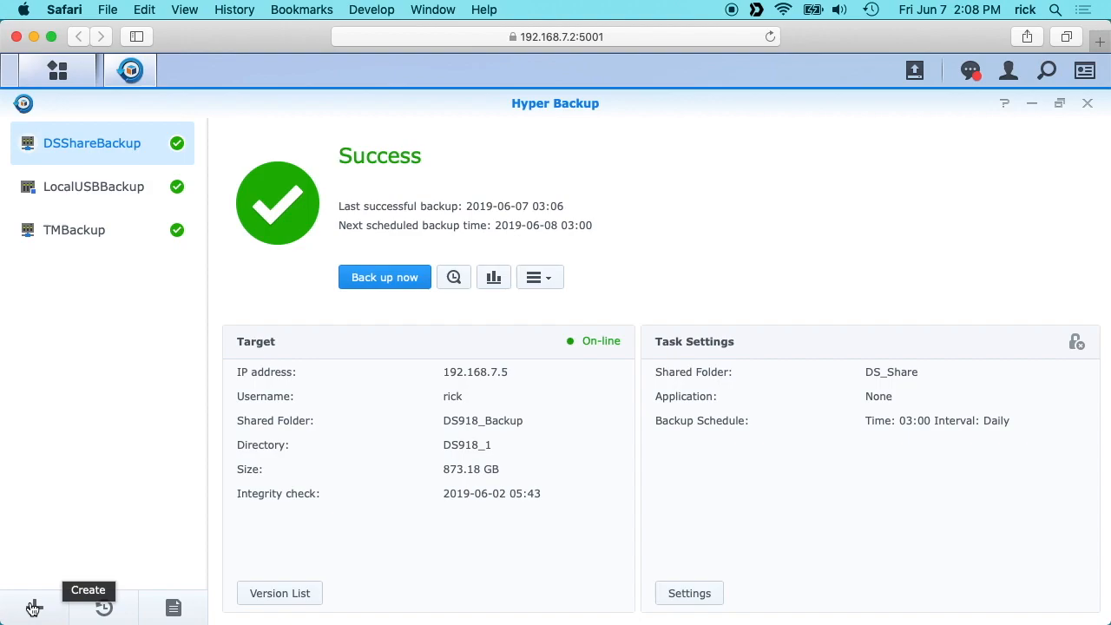
Step: Start a new data backup task targeting Local folder & USB
click(33, 606)
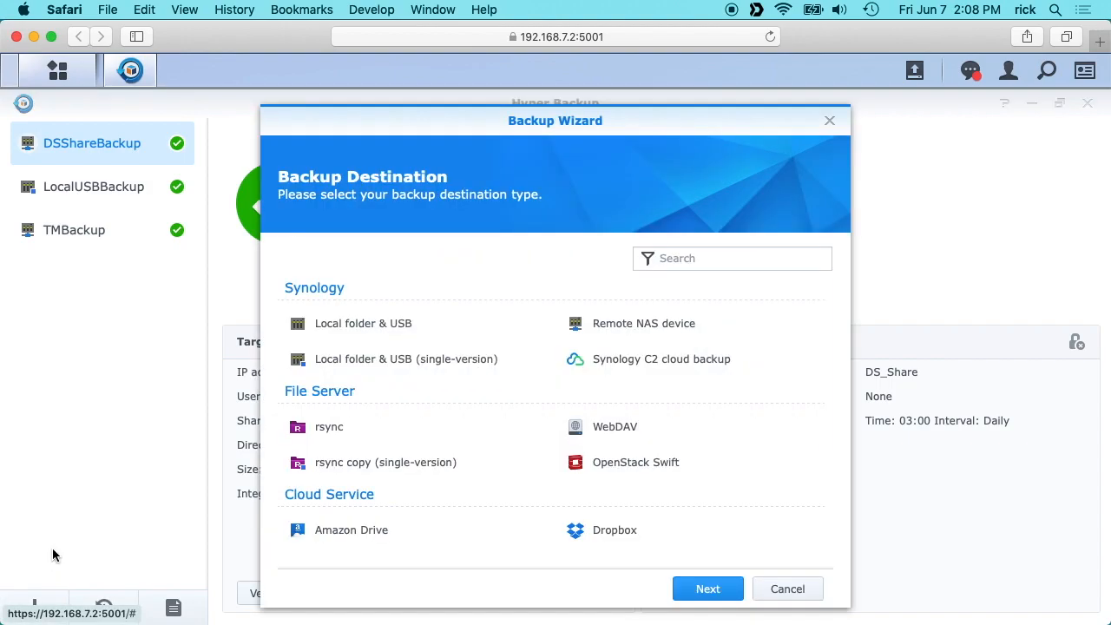
mouse_move(137, 501)
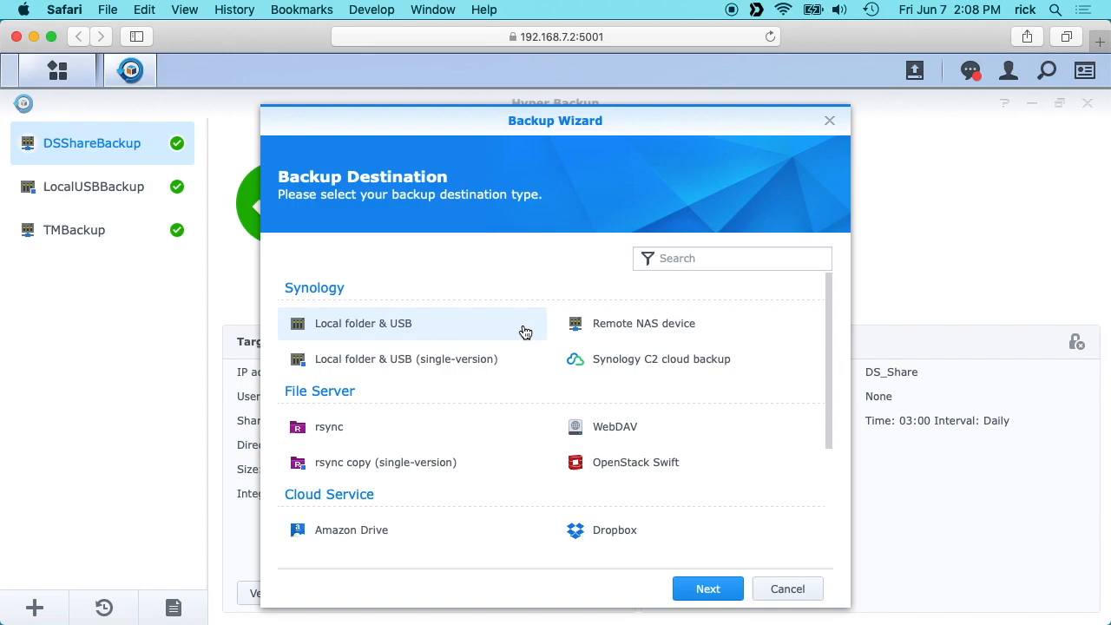
mouse_move(322, 298)
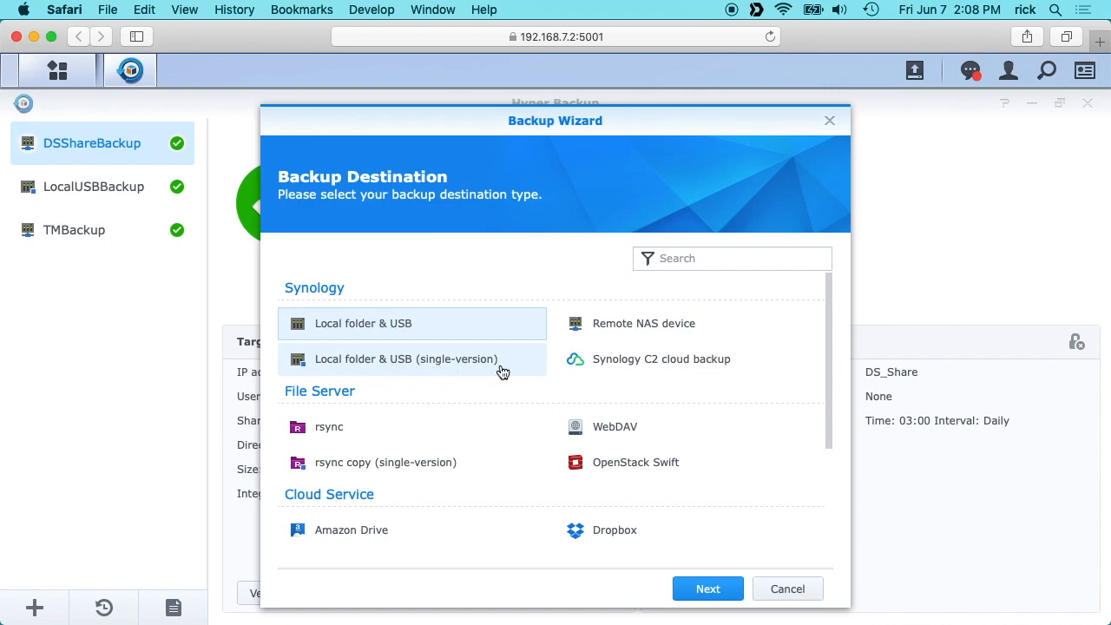
mouse_move(442, 393)
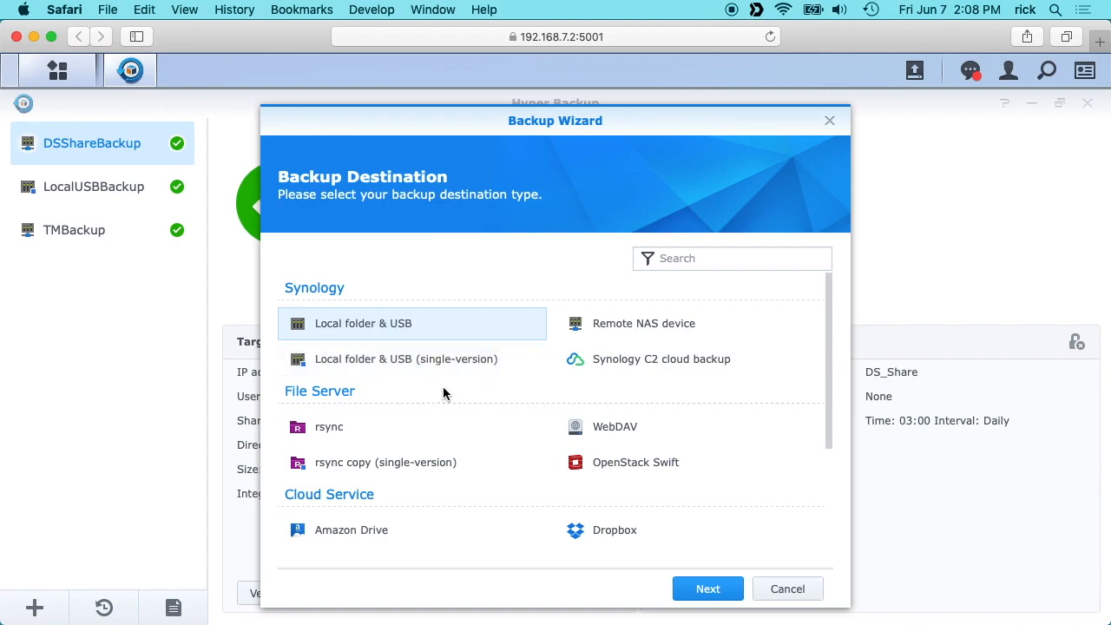
mouse_move(365, 330)
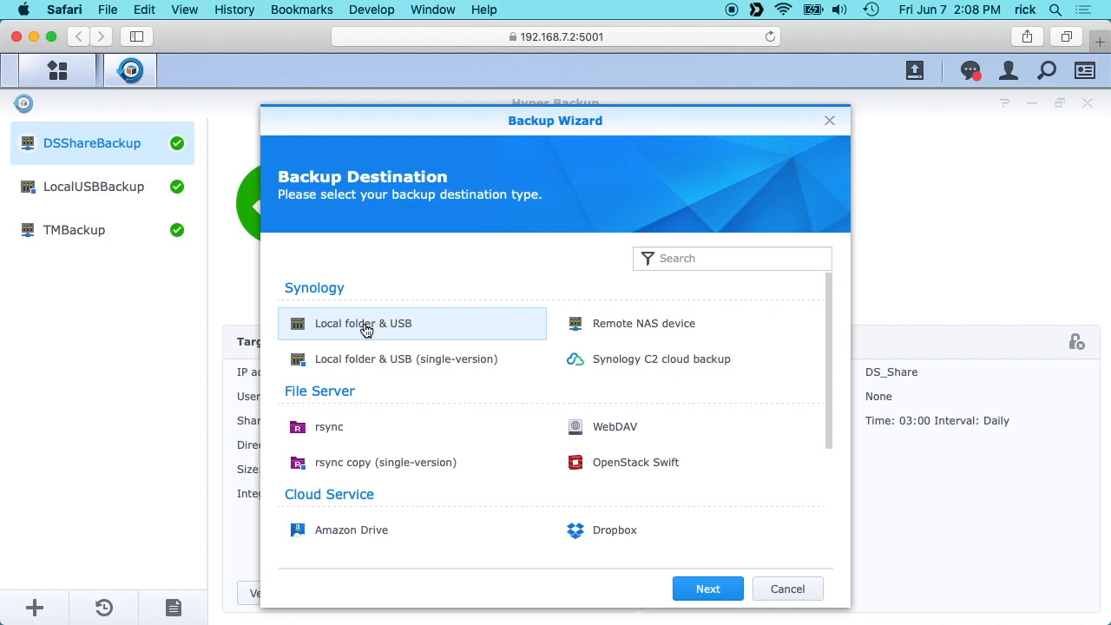
mouse_move(707, 589)
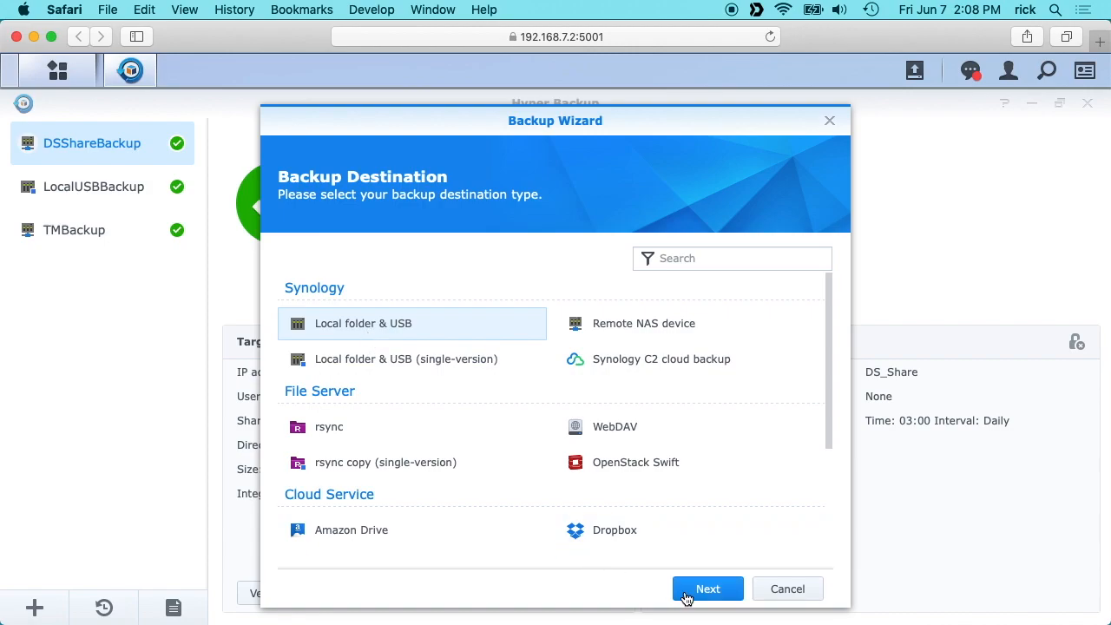
Step: Set the destination to shared folder satashare with directory DS918_esata_backup
click(707, 588)
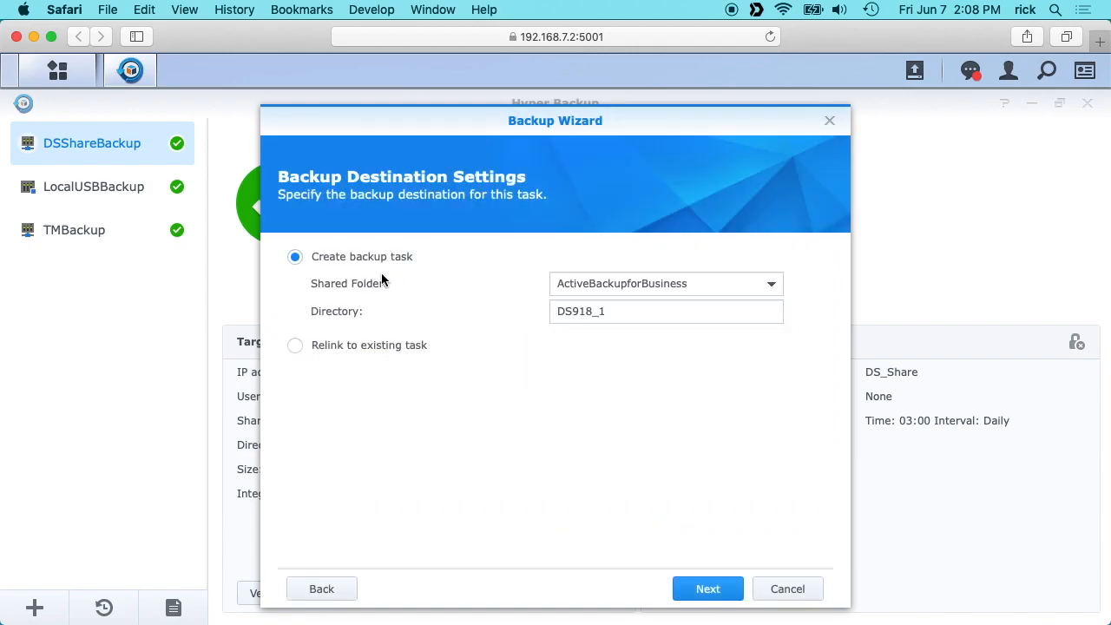
click(665, 282)
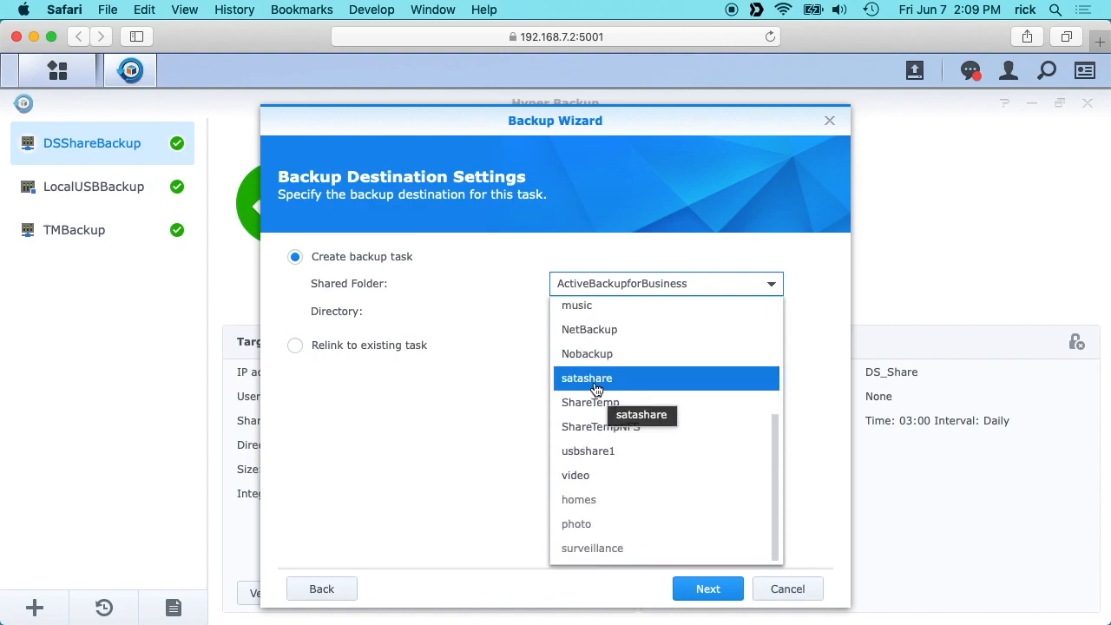
click(587, 377)
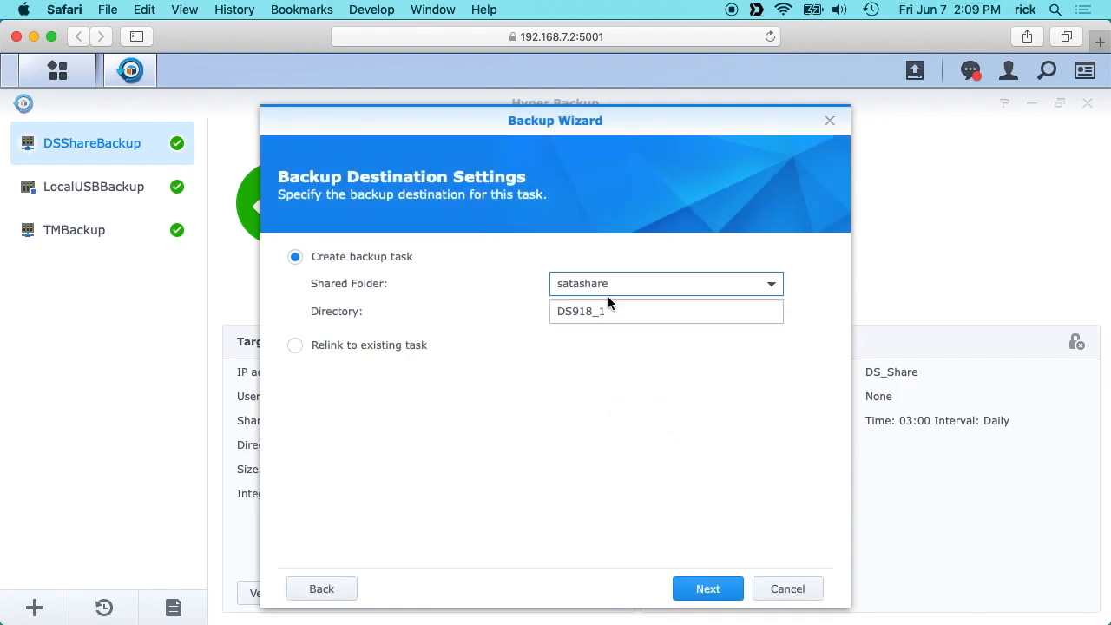
click(769, 283)
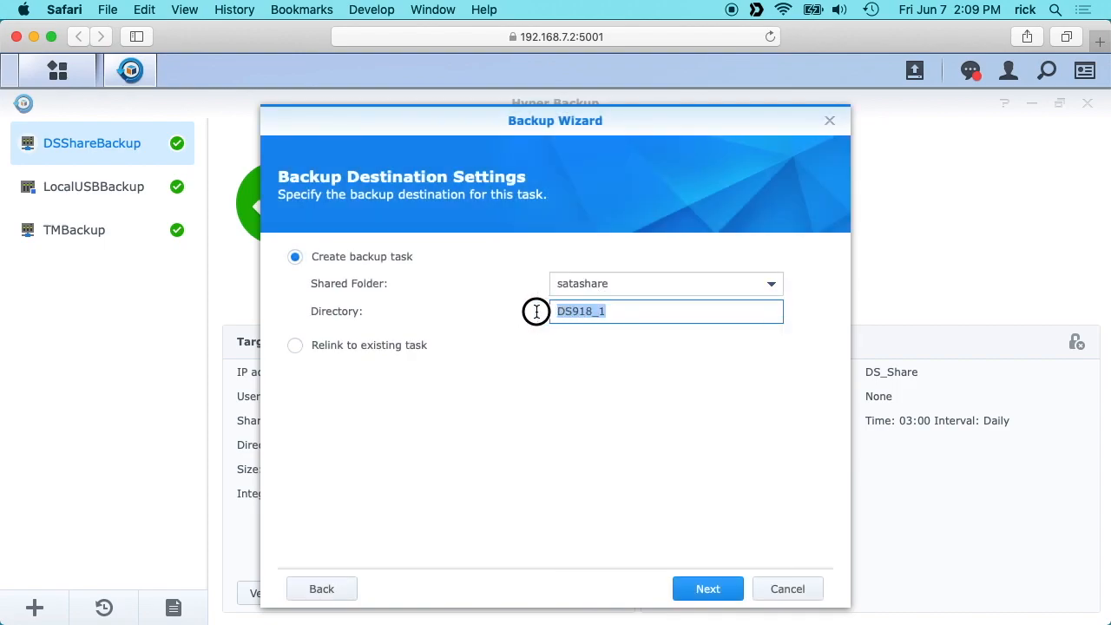
key(Backspace)
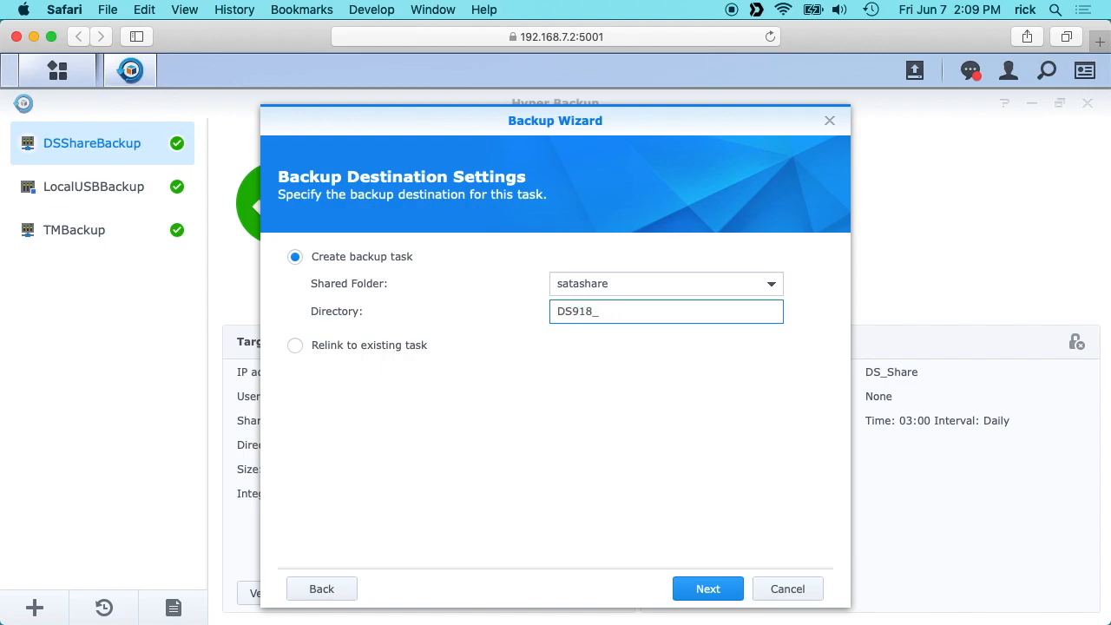
text(backup)
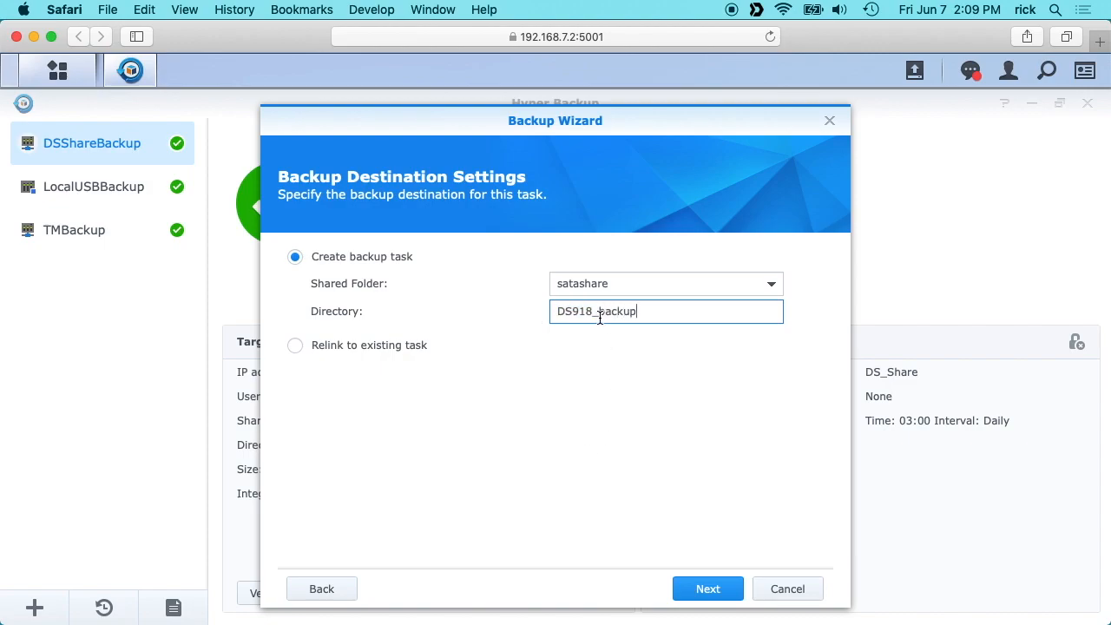
text(esata)
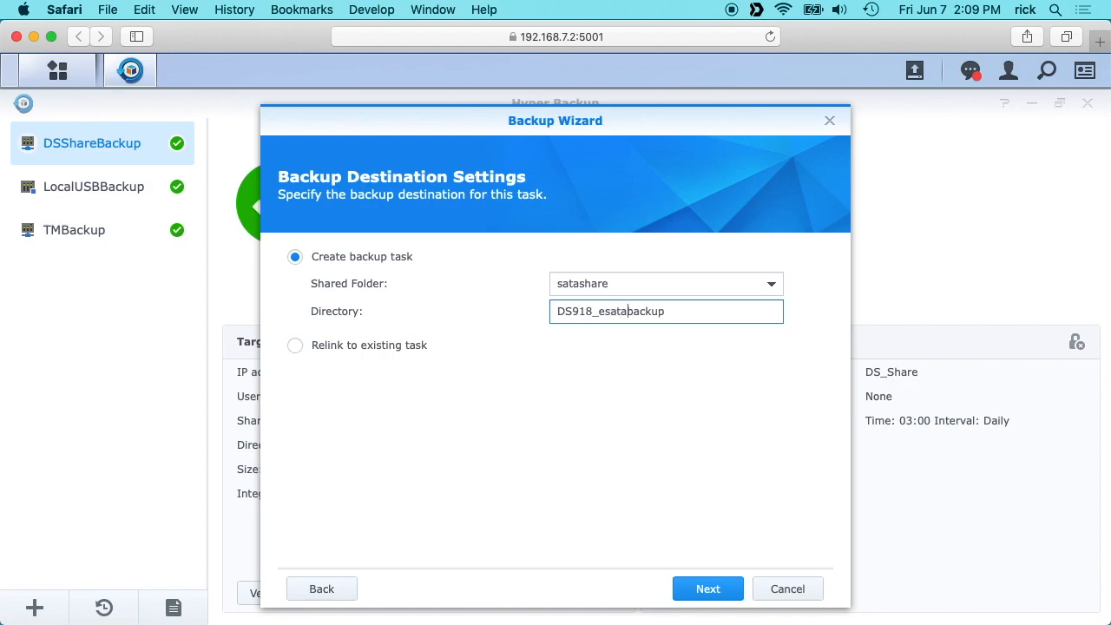
text(_)
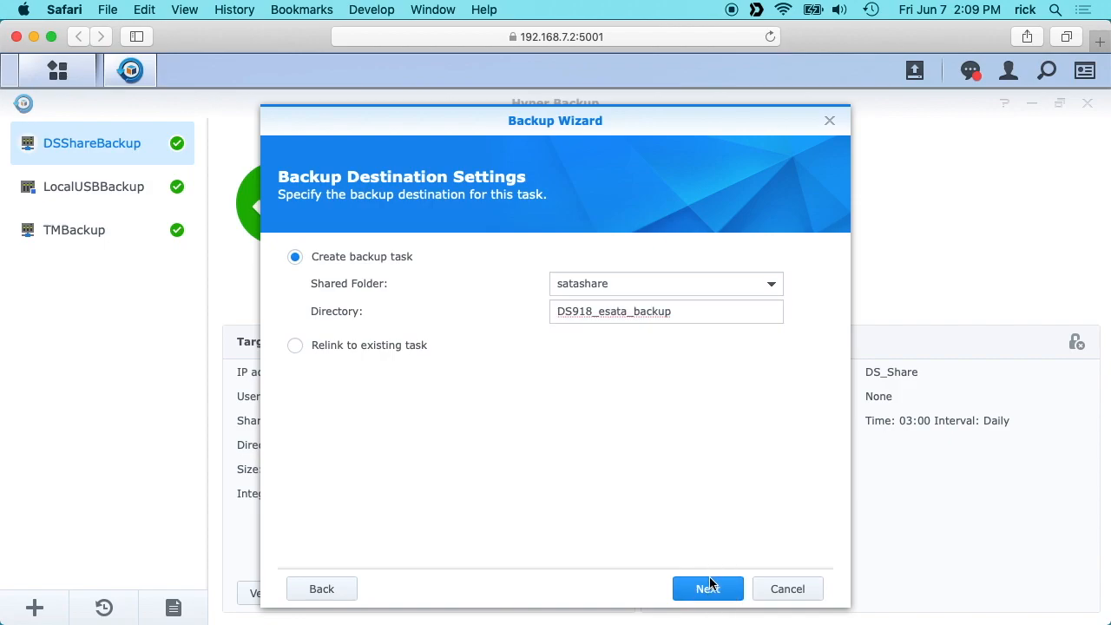
Step: Select DS_Share and HPScan for backup, skipping all applications
click(707, 589)
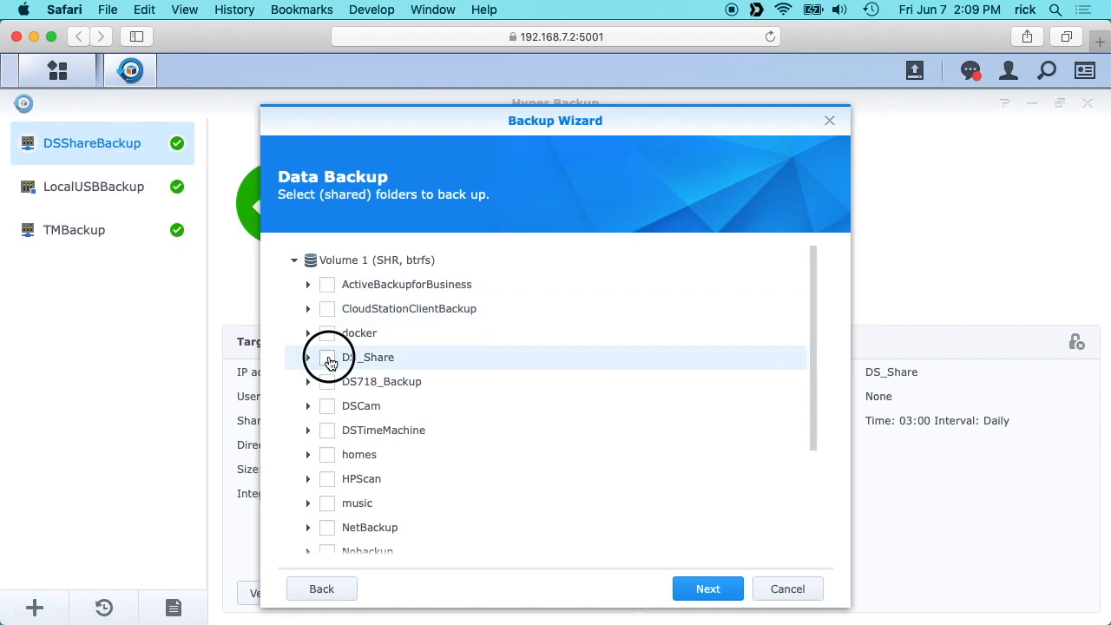
click(327, 356)
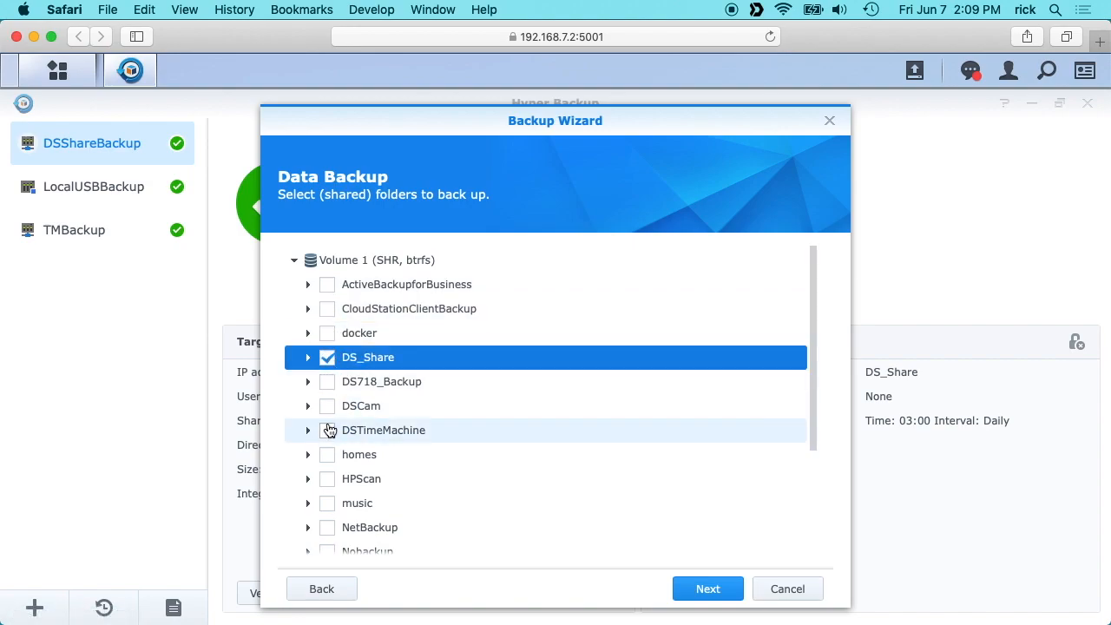
mouse_move(326, 478)
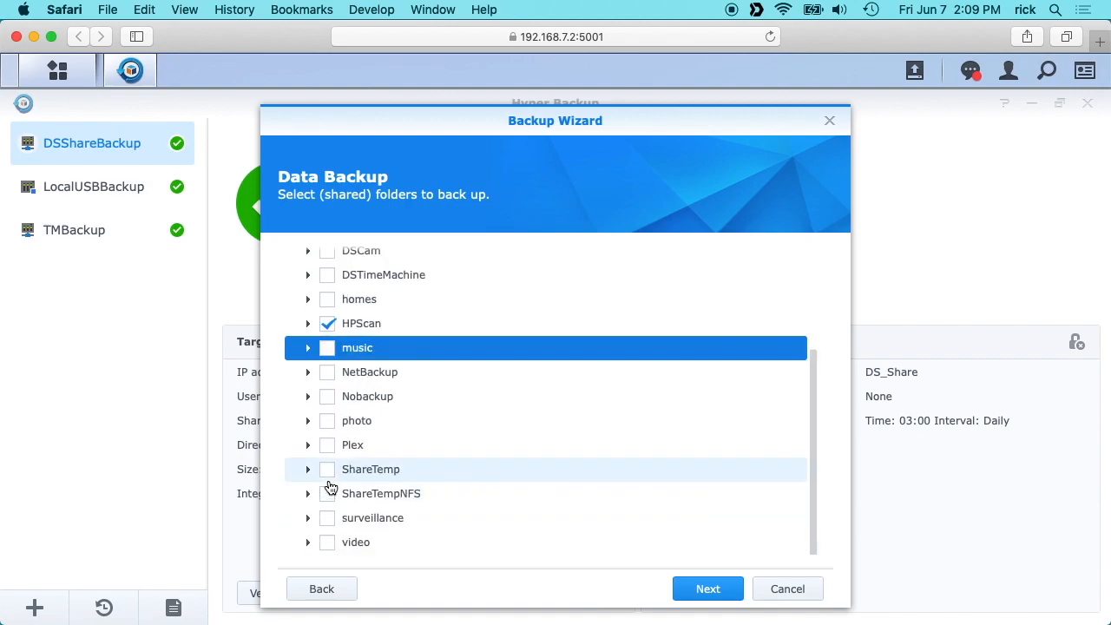
mouse_move(330, 298)
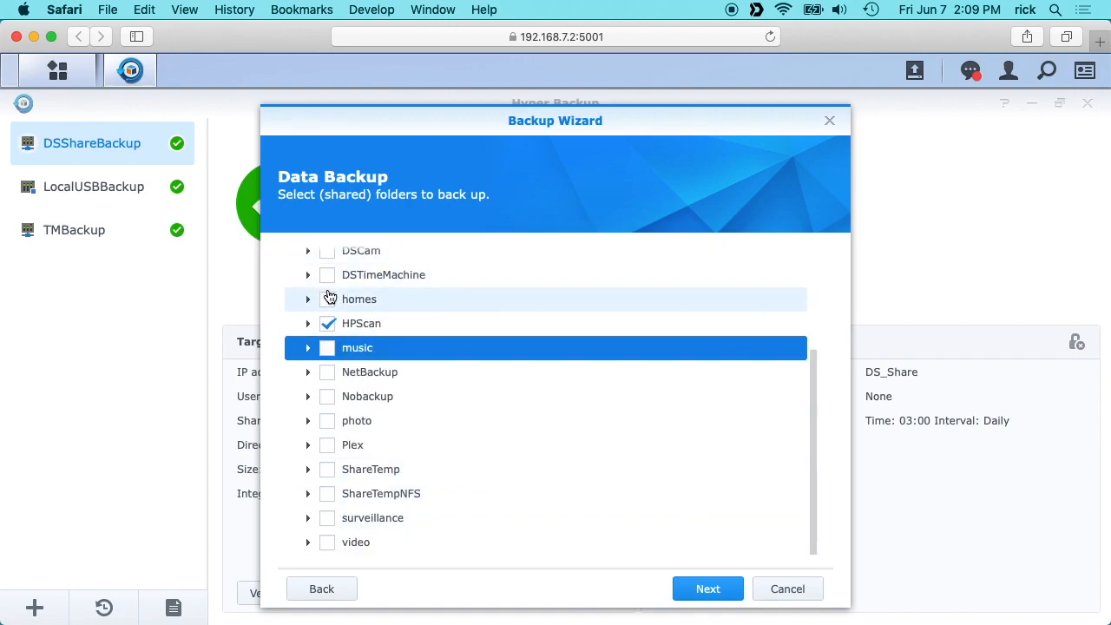
scroll(up, 3)
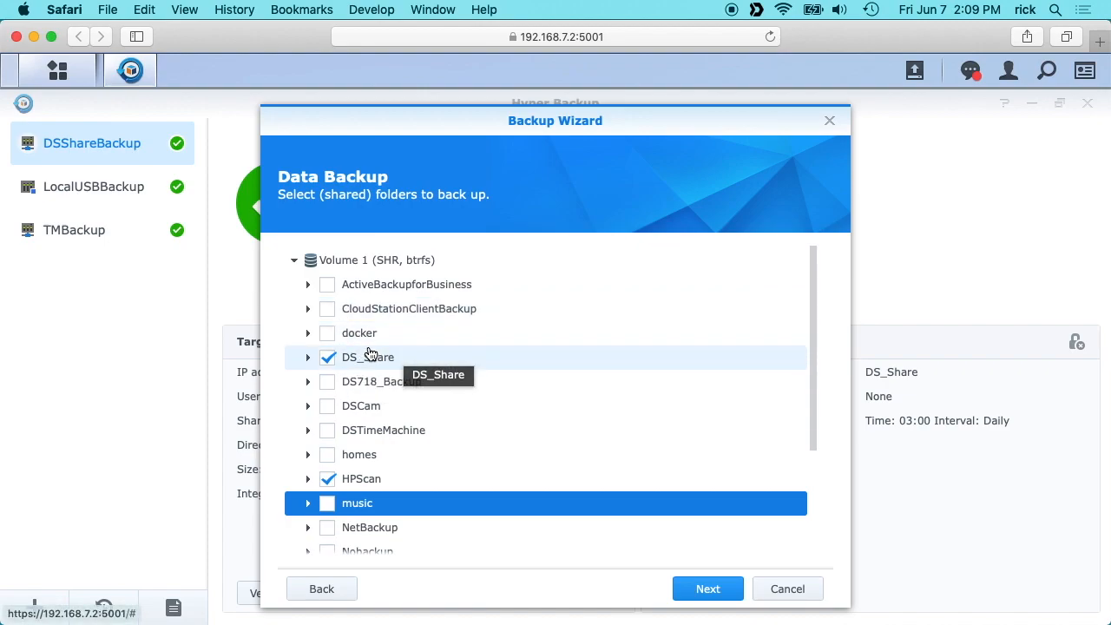
mouse_move(341, 405)
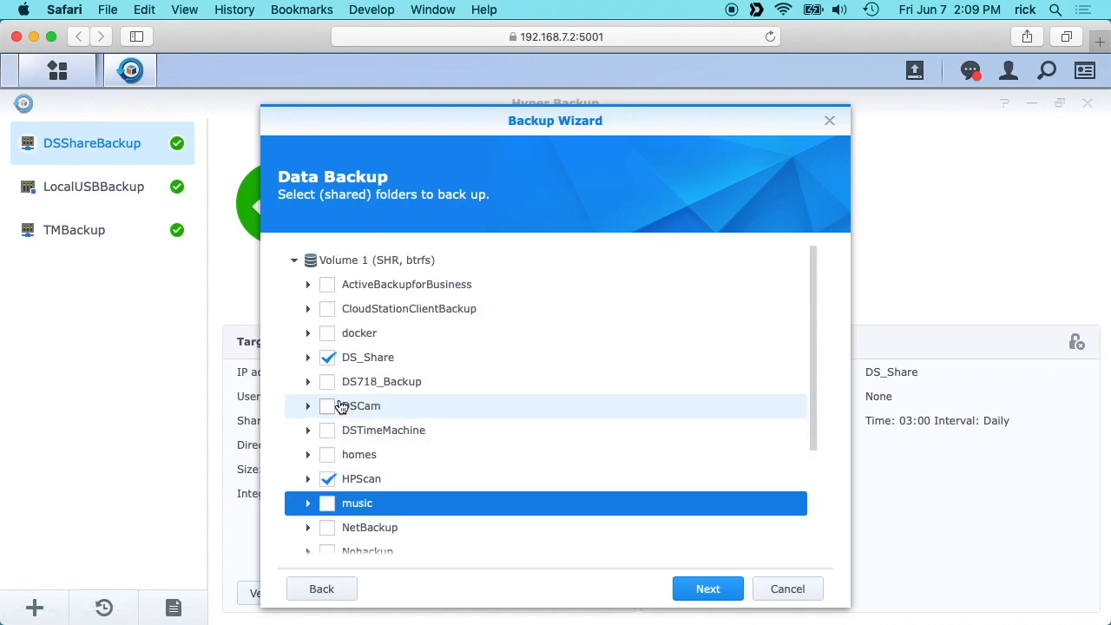
click(707, 588)
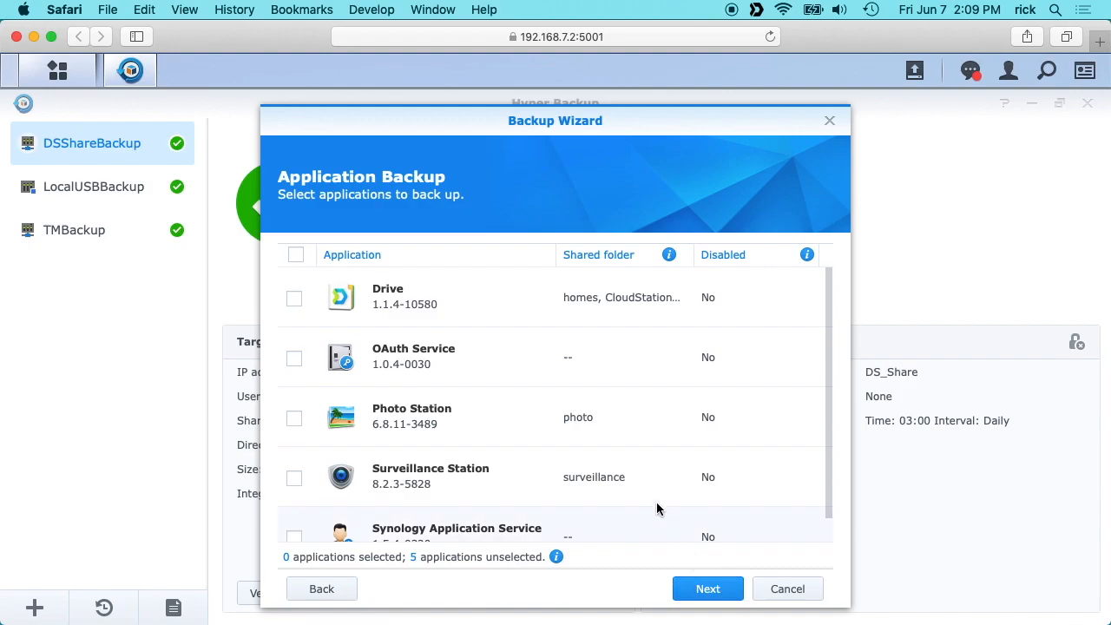
mouse_move(425, 471)
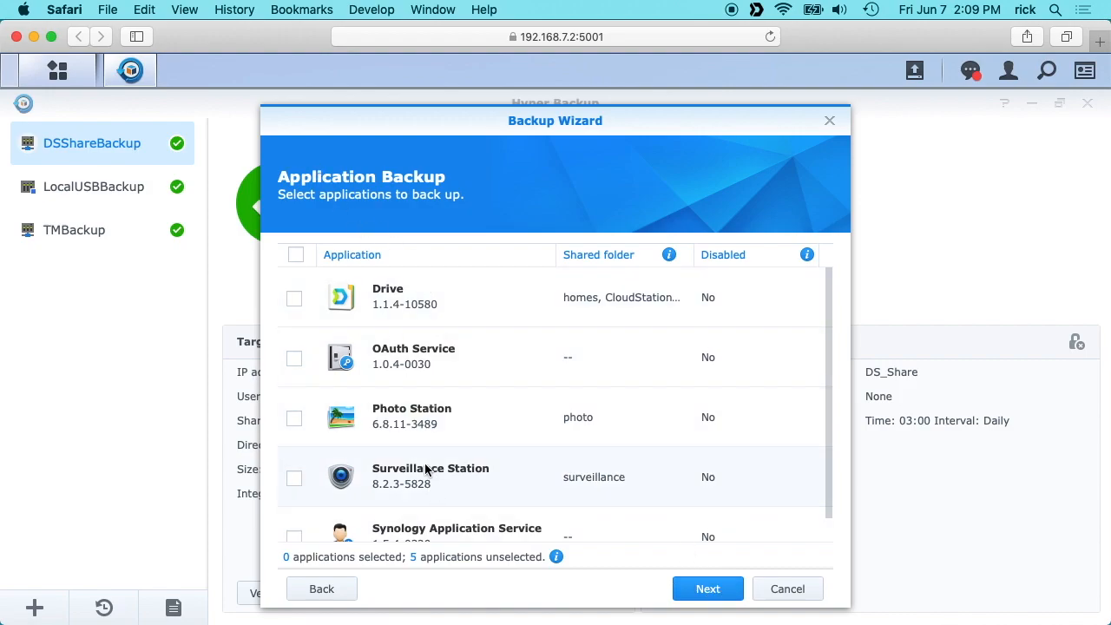
scroll(down, 3)
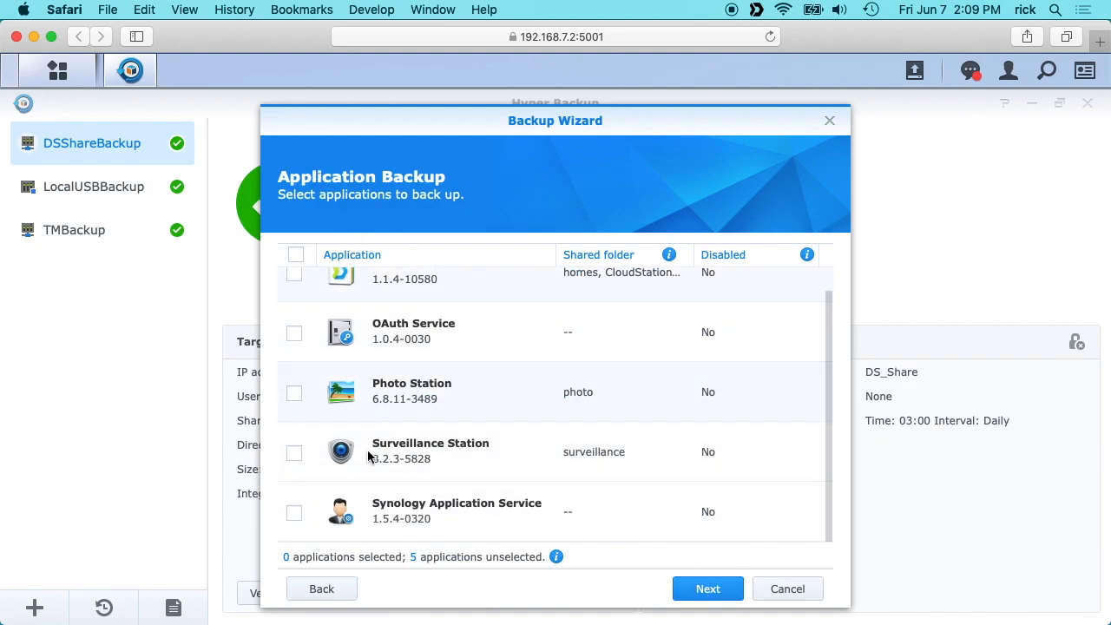
click(707, 588)
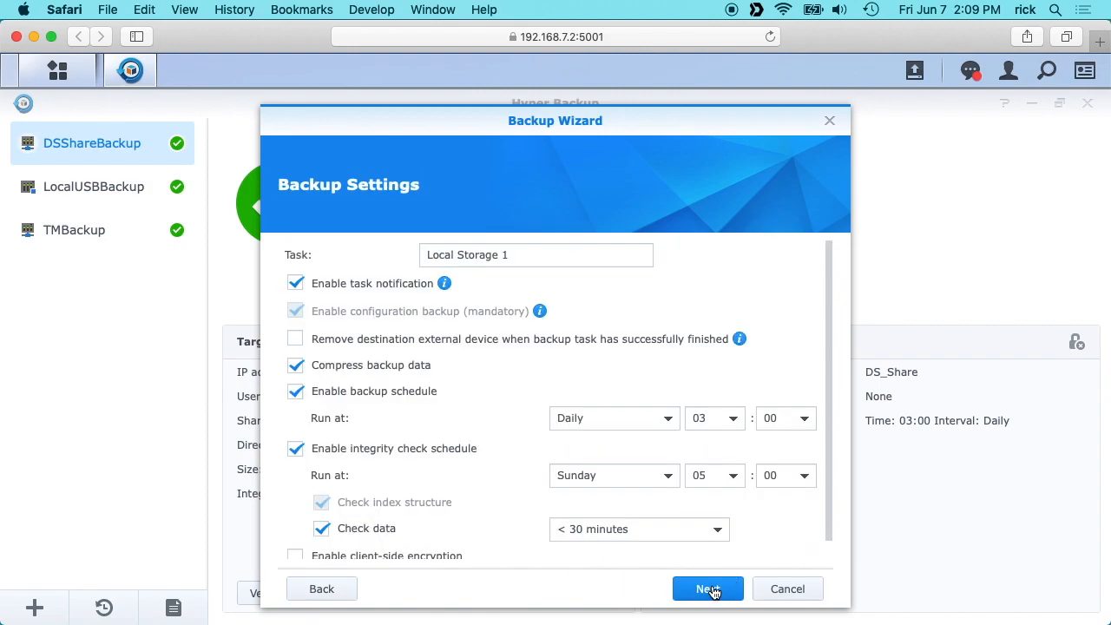
mouse_move(328, 307)
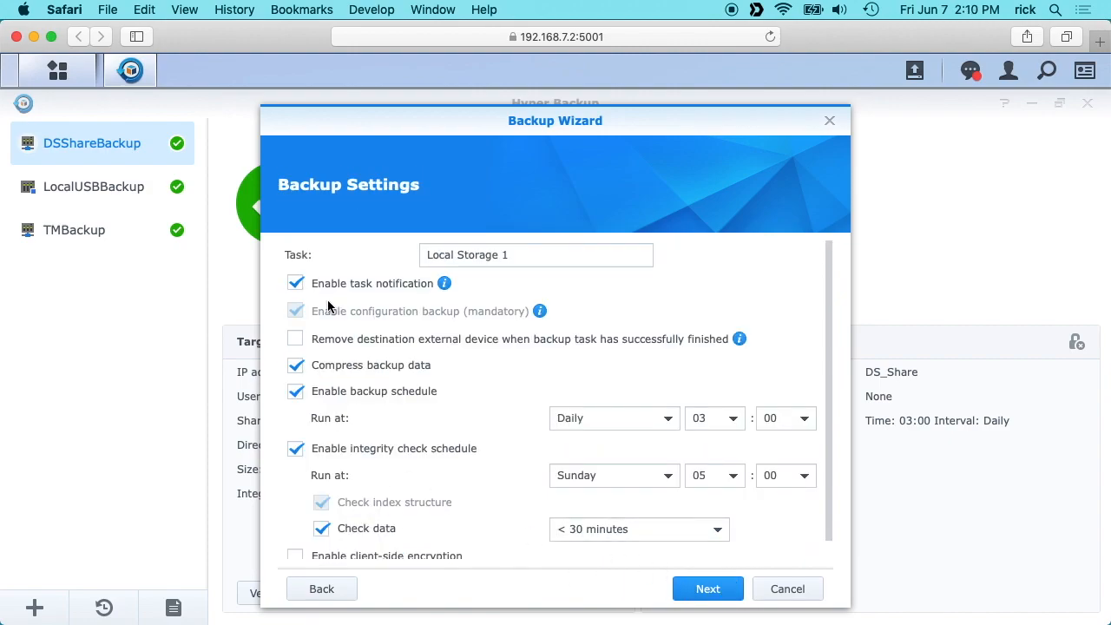
mouse_move(418, 294)
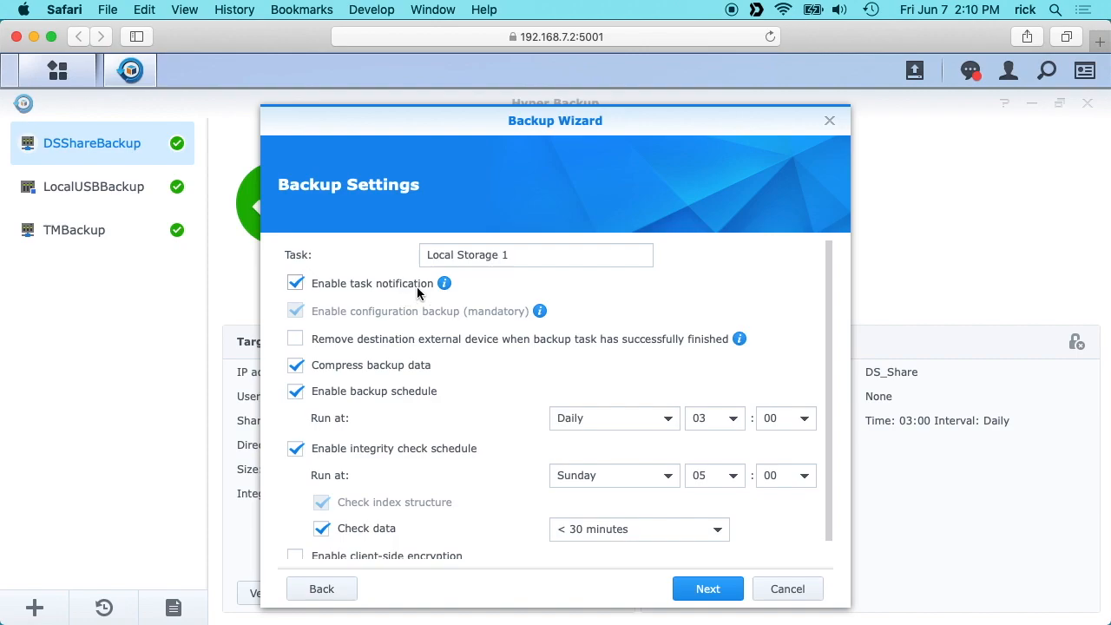
mouse_move(444, 283)
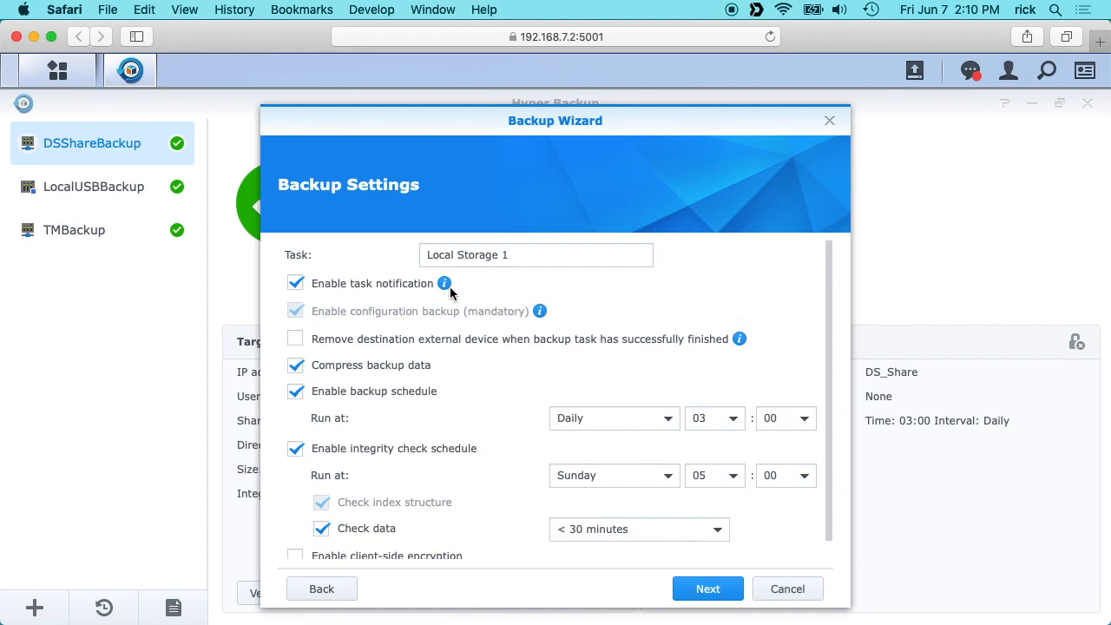
mouse_move(413, 291)
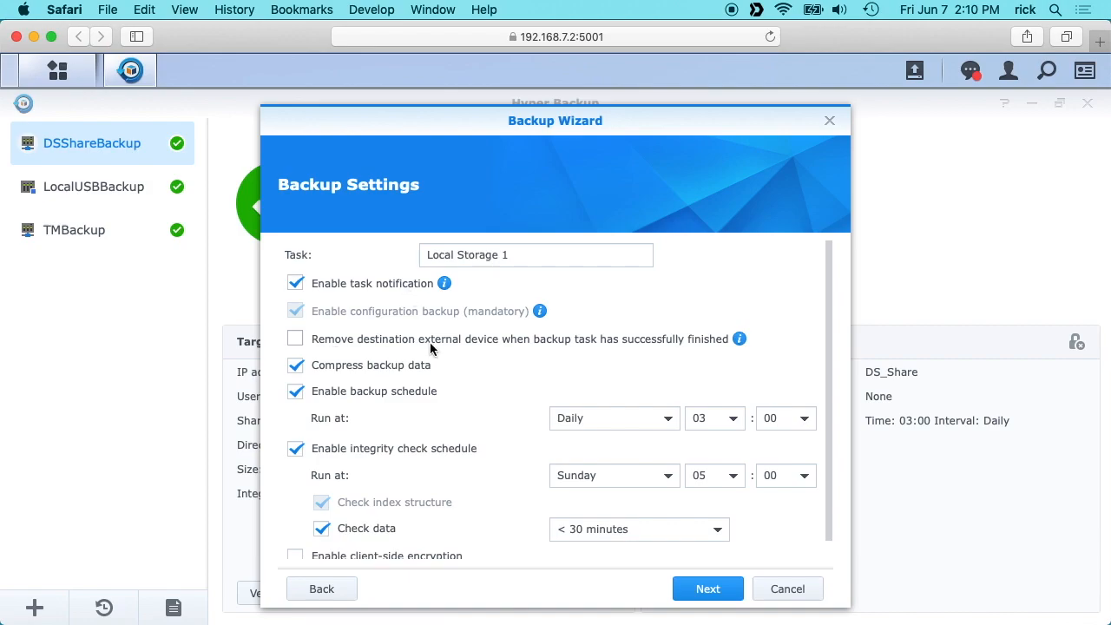
mouse_move(739, 338)
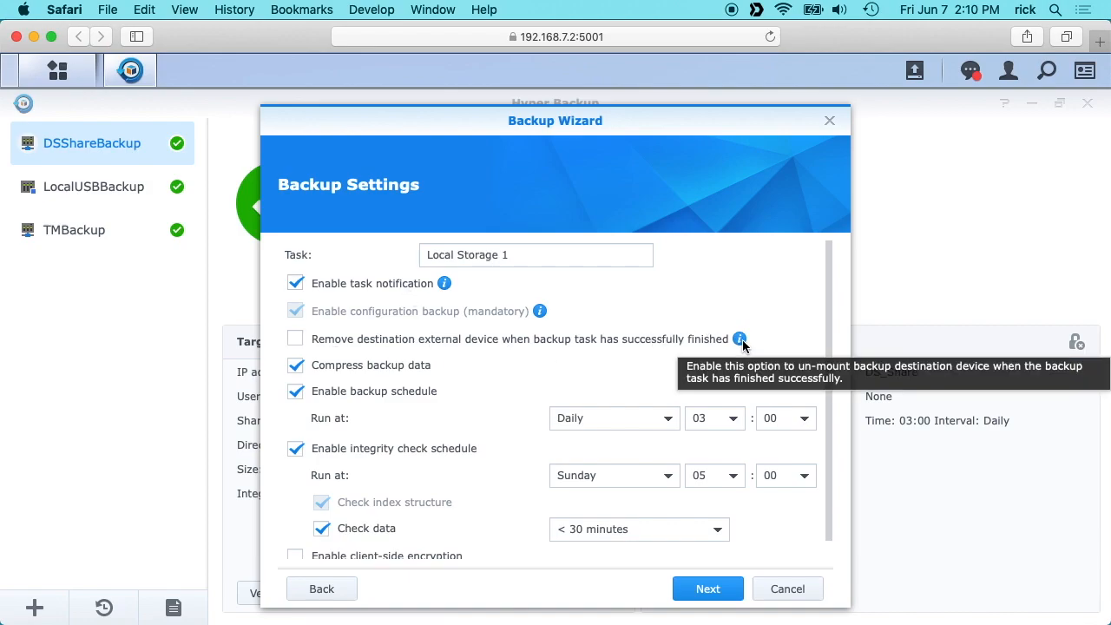
mouse_move(320, 373)
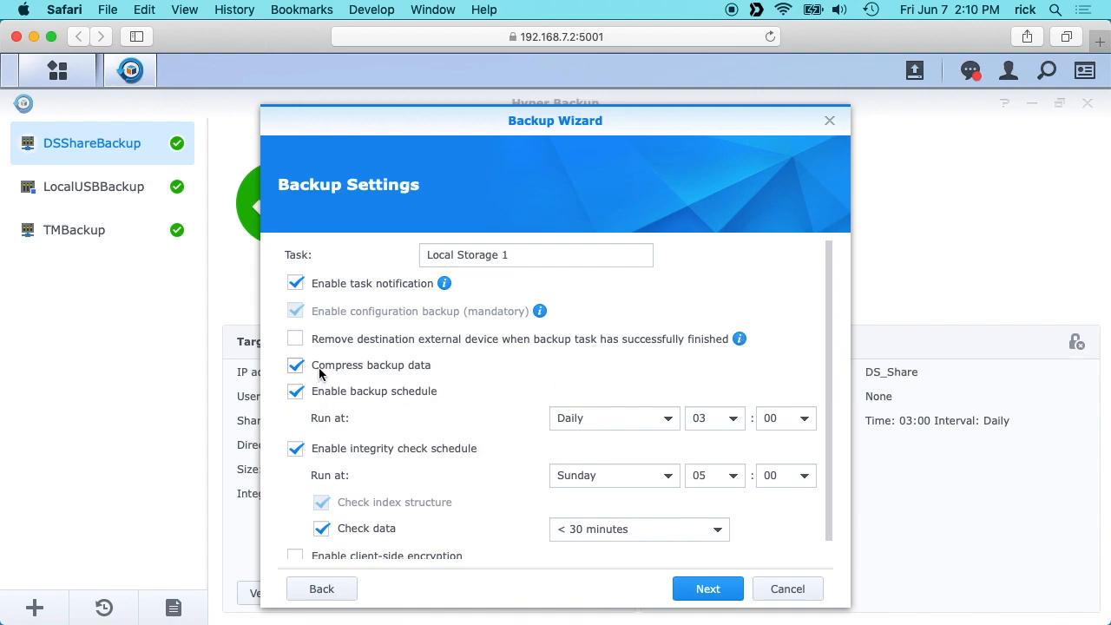
mouse_move(297, 374)
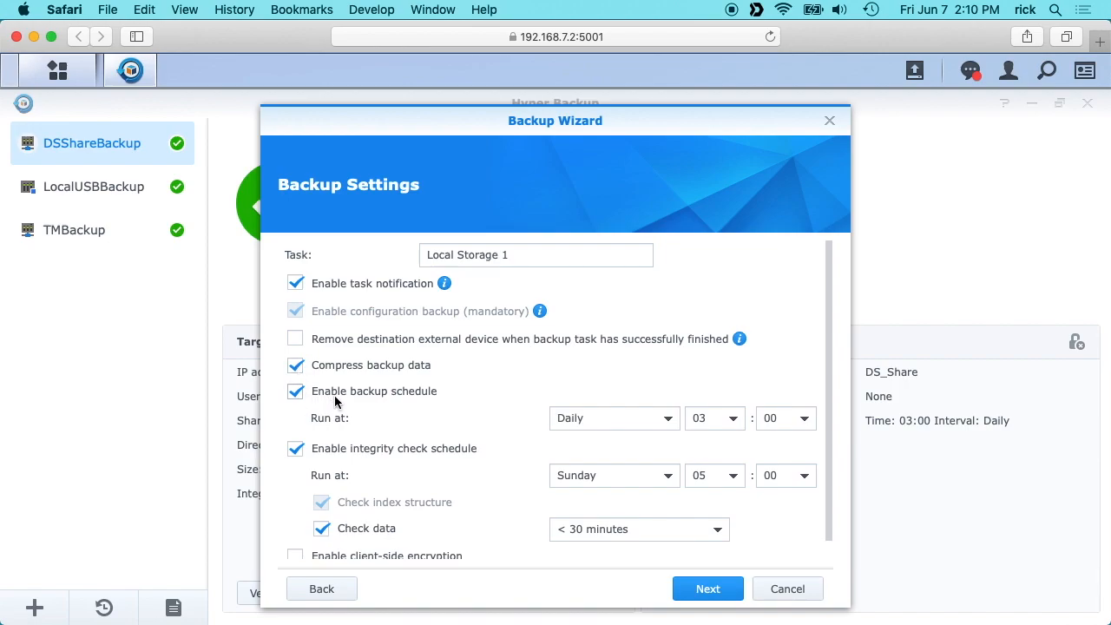
mouse_move(770, 431)
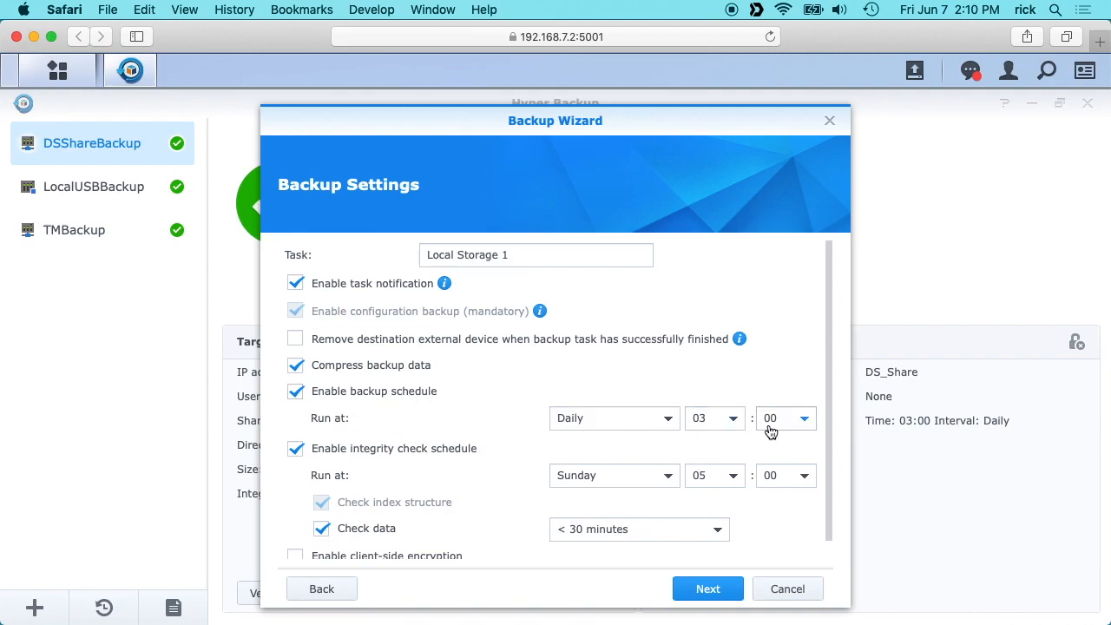
mouse_move(276, 466)
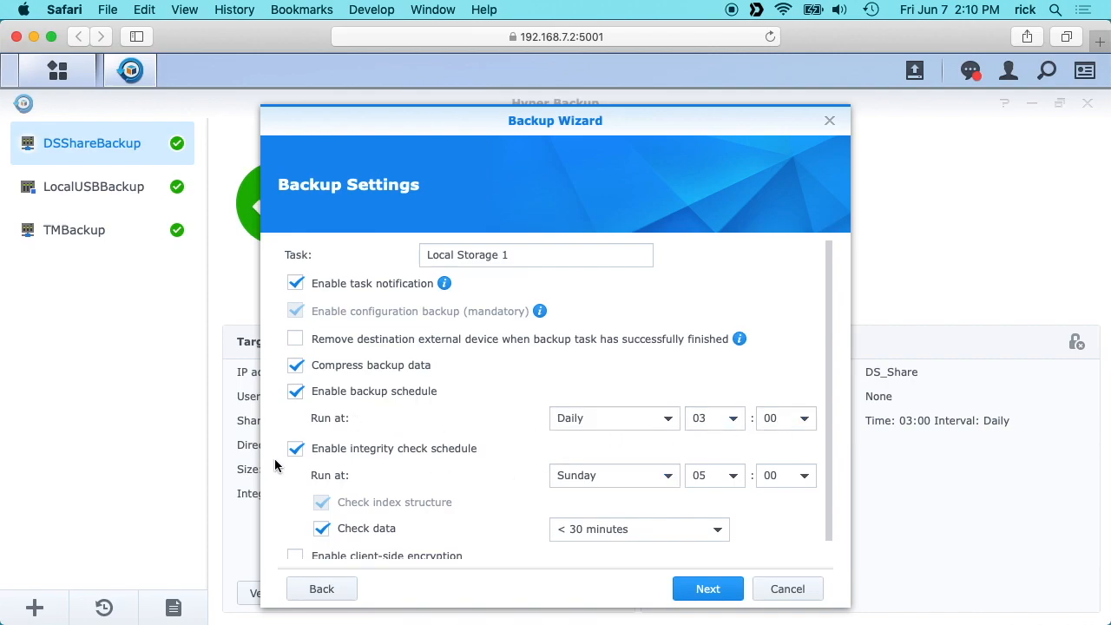
mouse_move(463, 456)
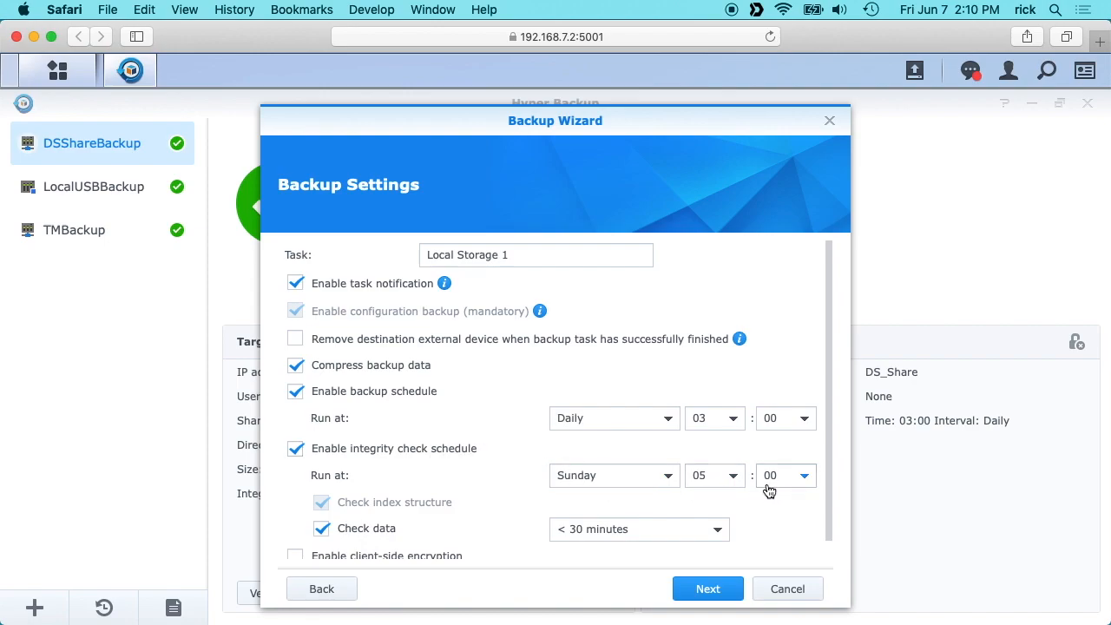
Step: Accept compressed daily 03:00 backups with Sunday 05:00 integrity checks
scroll(down, 3)
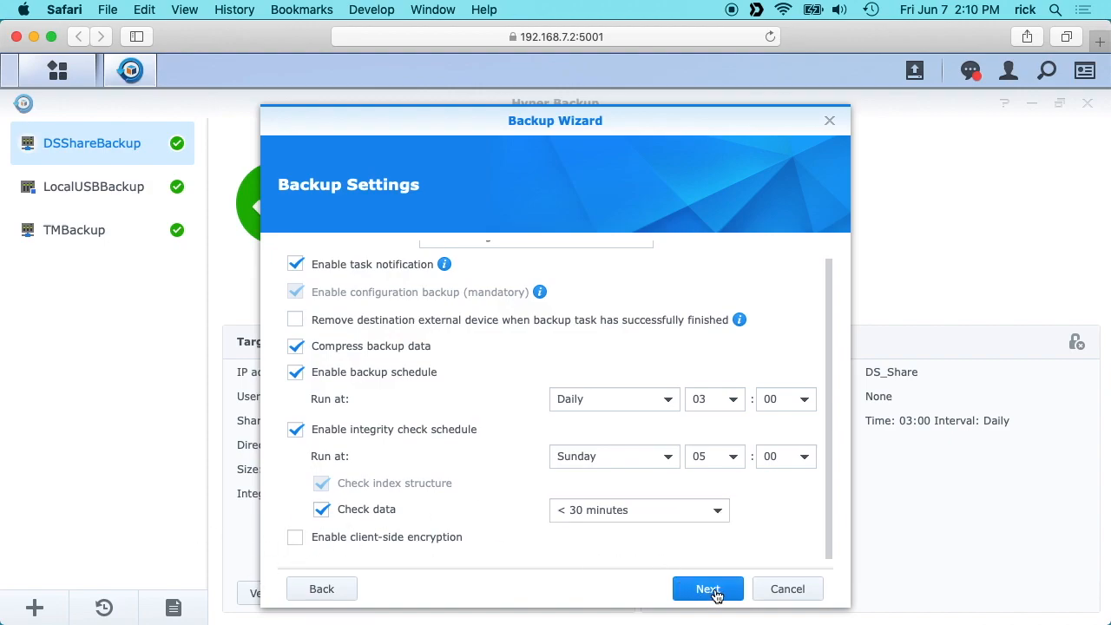
click(707, 589)
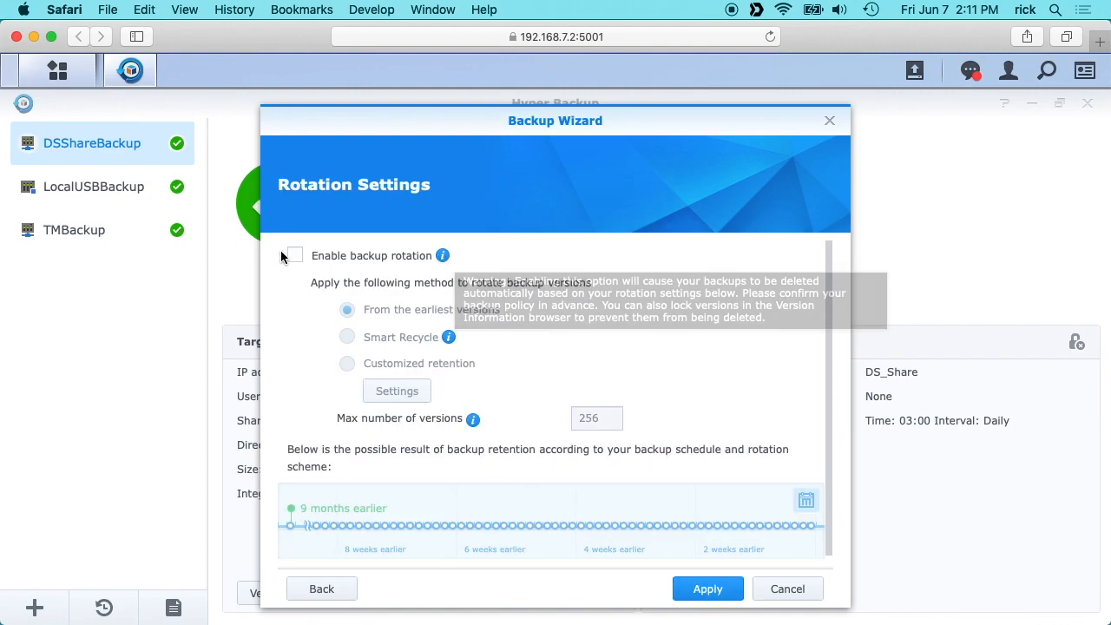
mouse_move(443, 255)
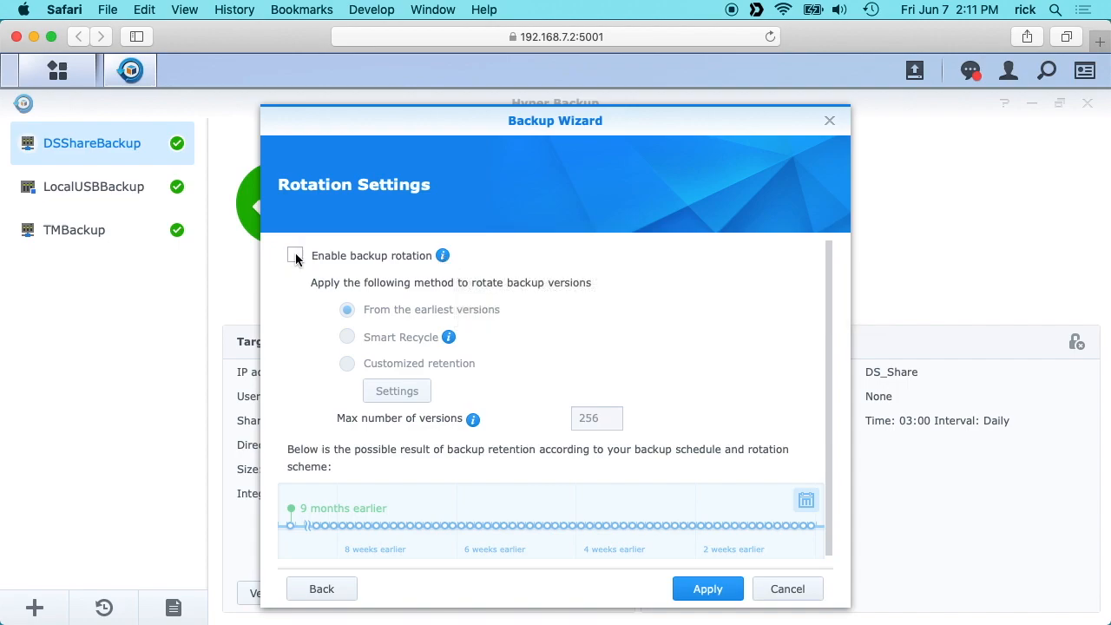
Step: Enable rotation from earliest versions (max 256), apply, and confirm backing up now
click(295, 255)
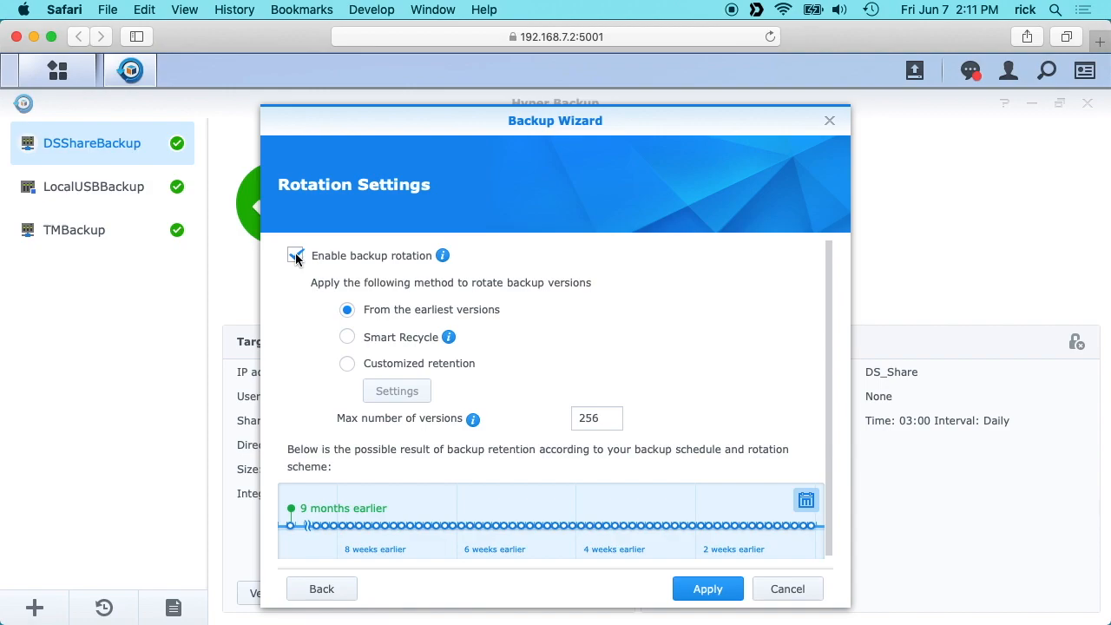
click(295, 255)
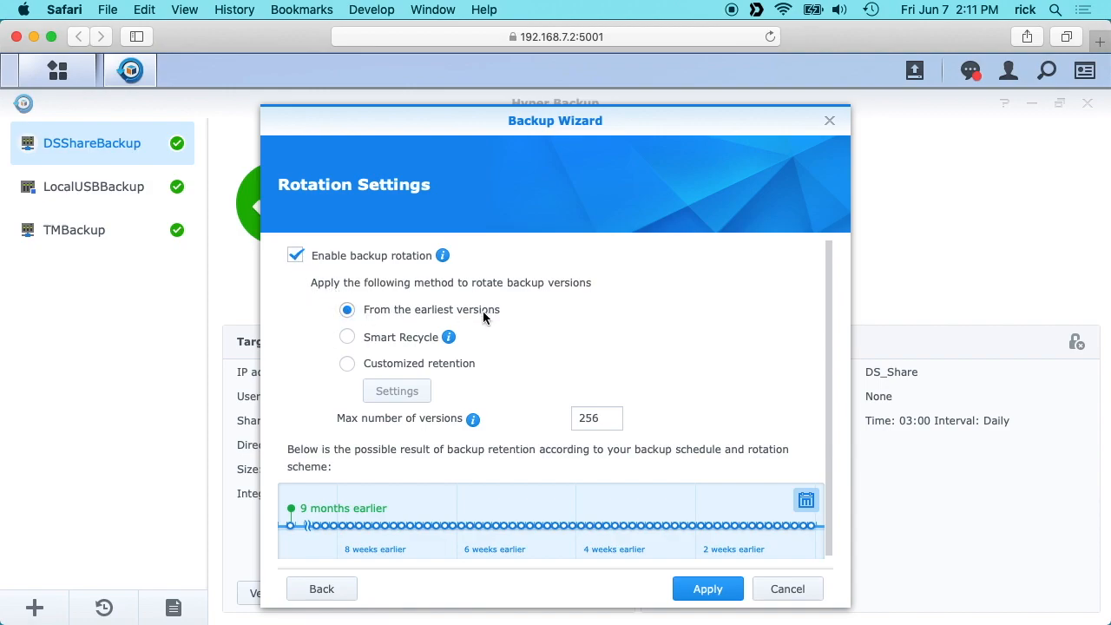
mouse_move(652, 535)
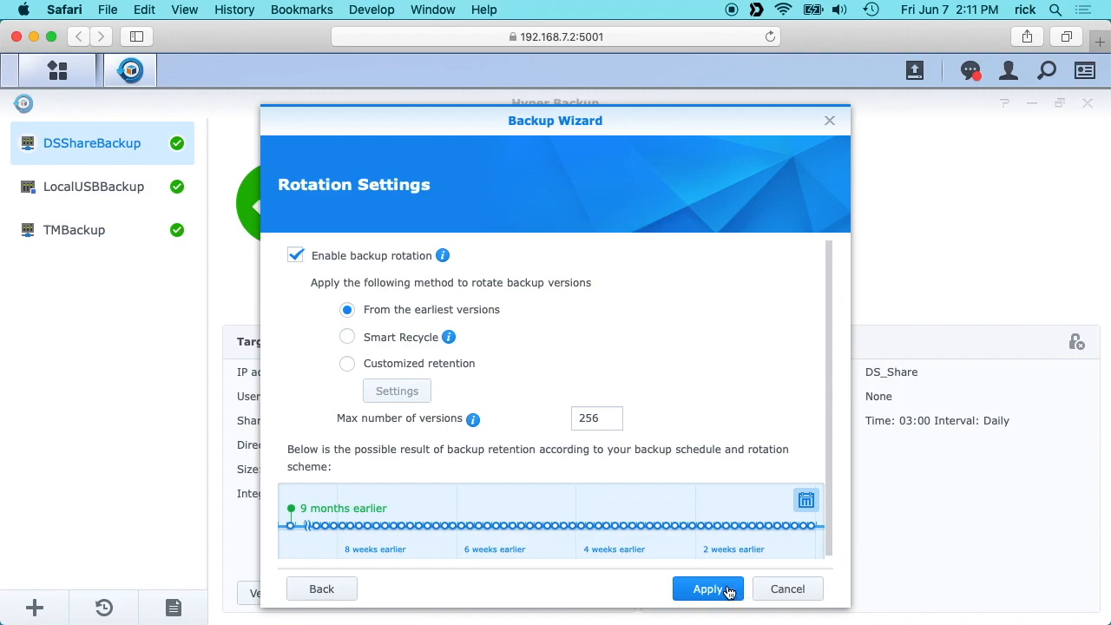
click(707, 588)
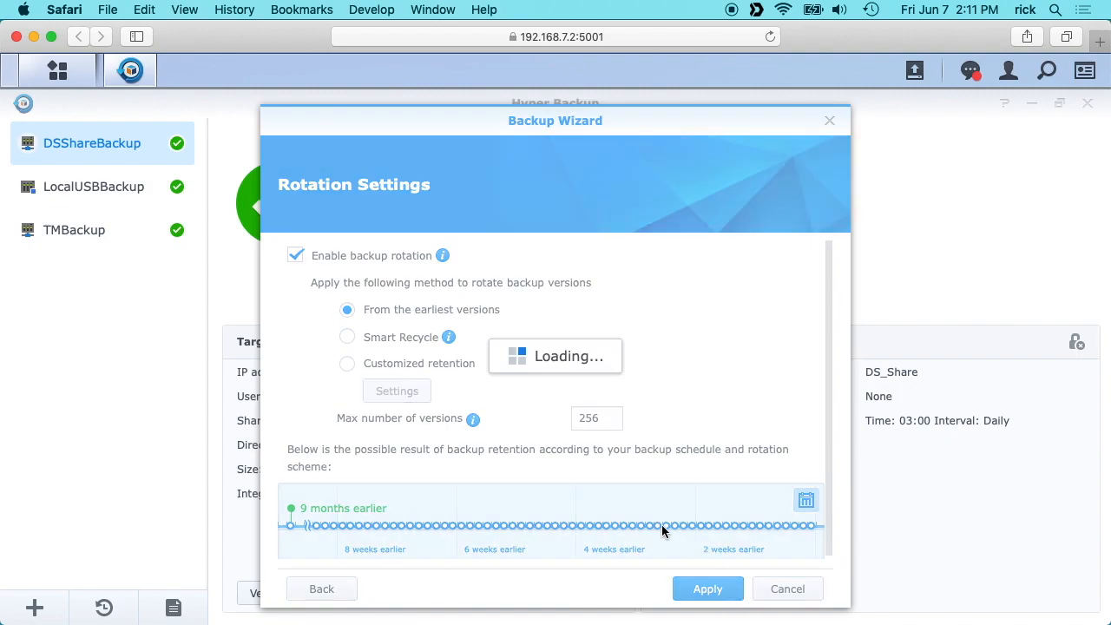
click(707, 588)
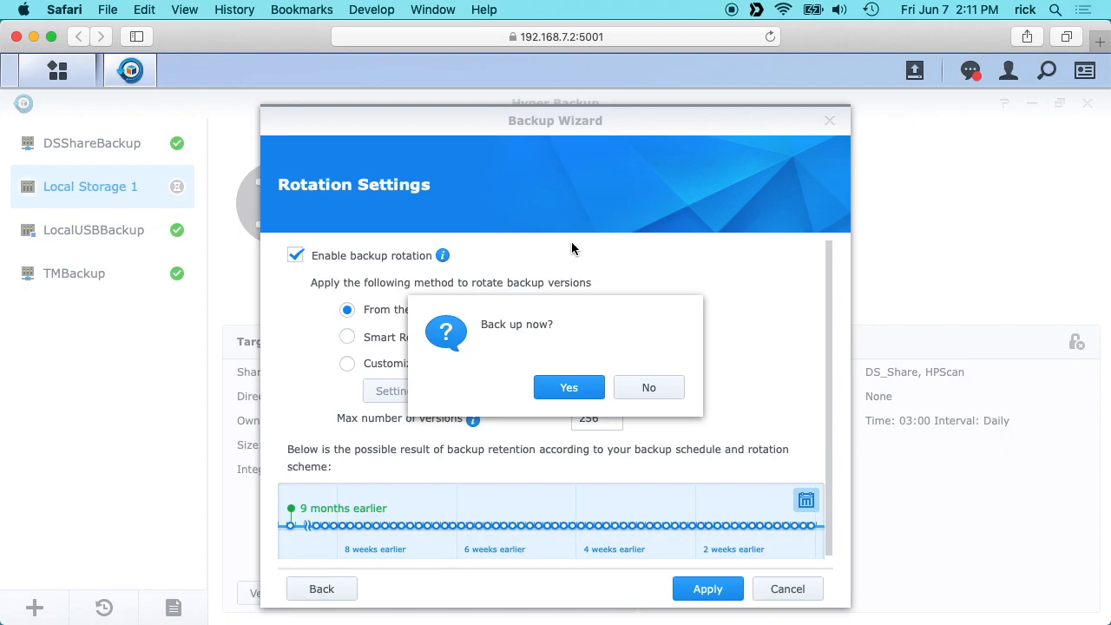
click(569, 387)
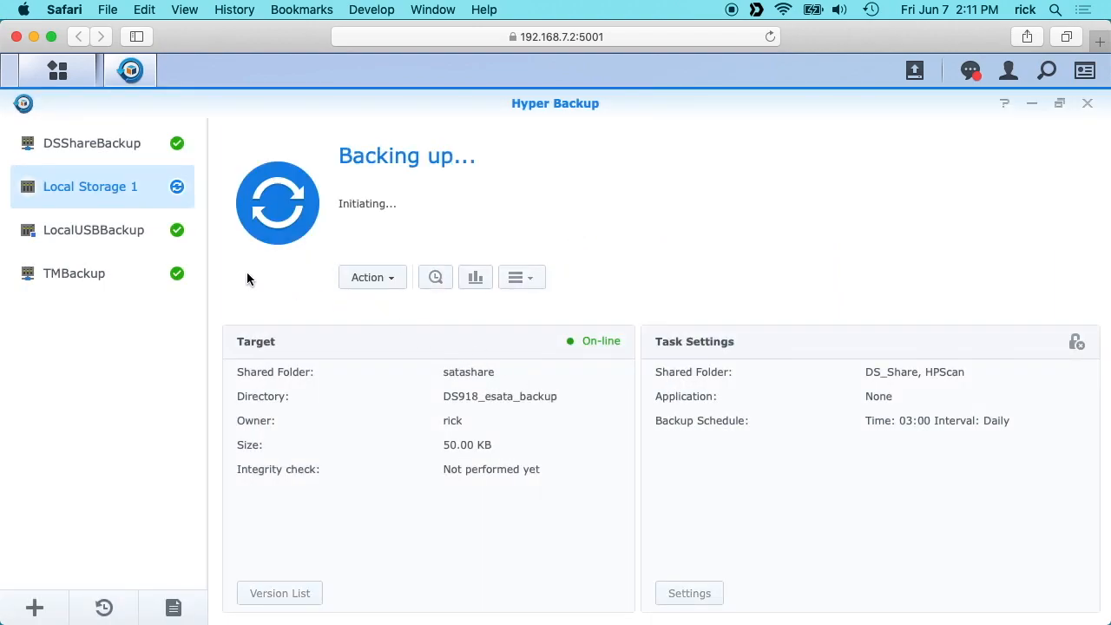
mouse_move(83, 193)
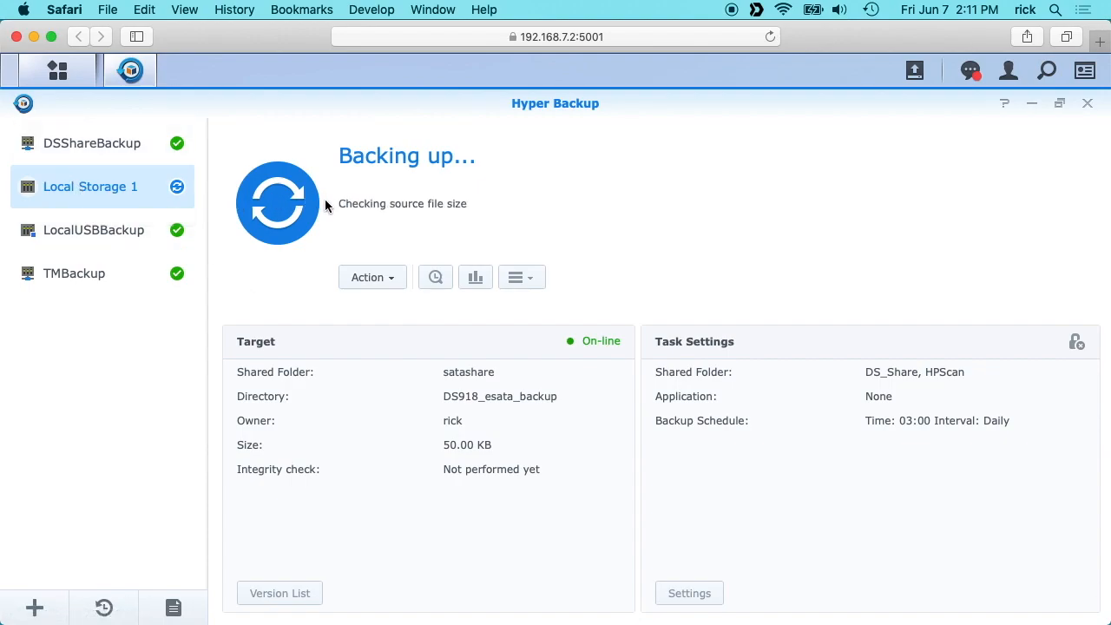
mouse_move(356, 215)
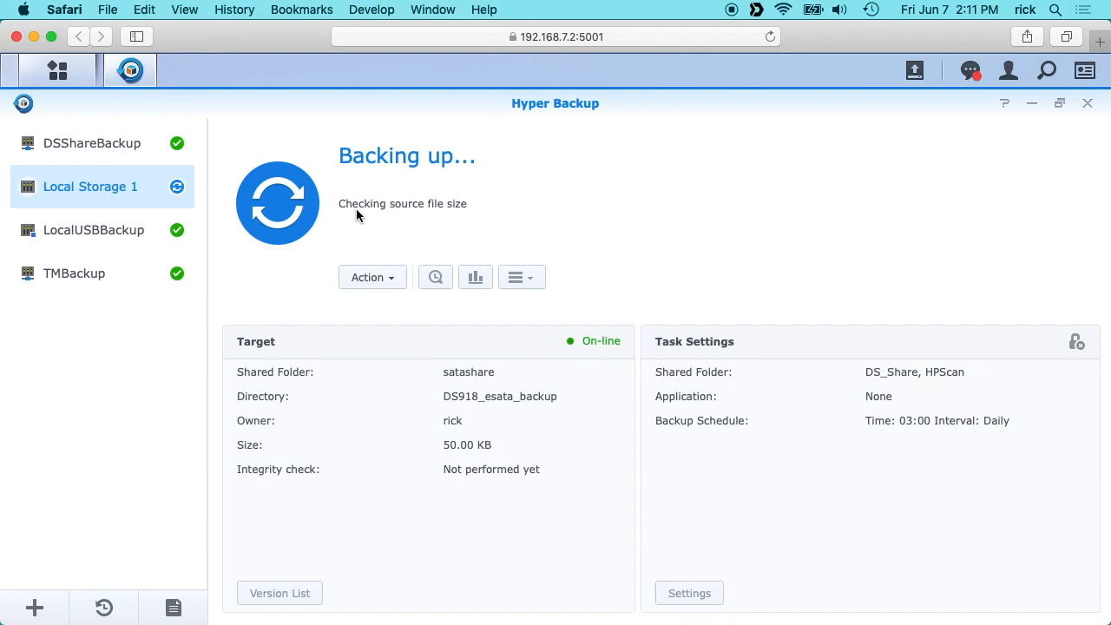
mouse_move(370, 206)
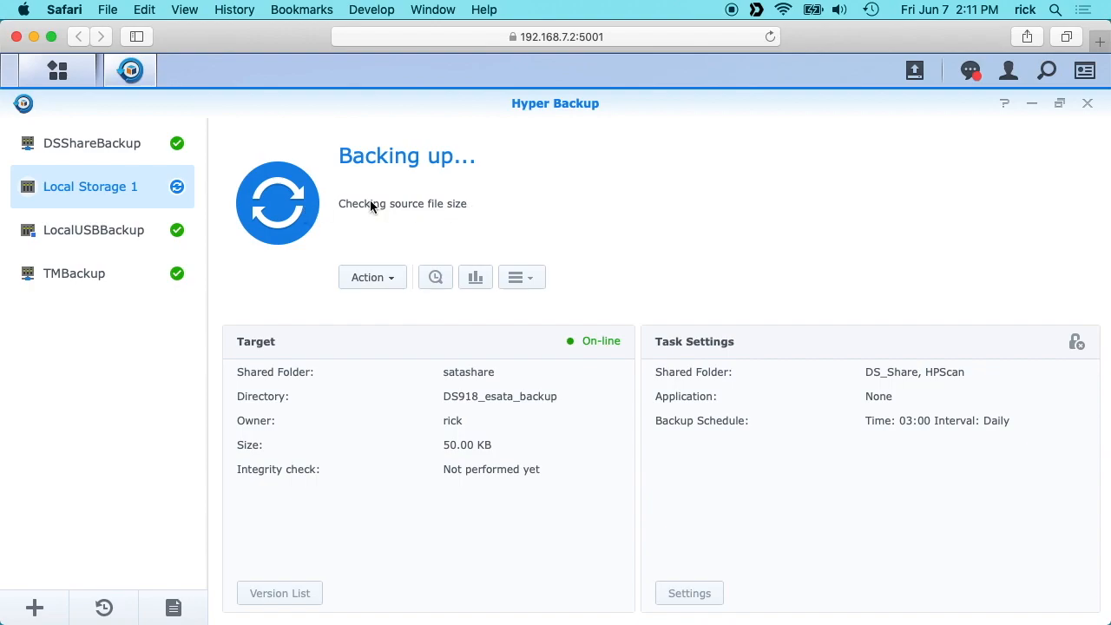
mouse_move(406, 229)
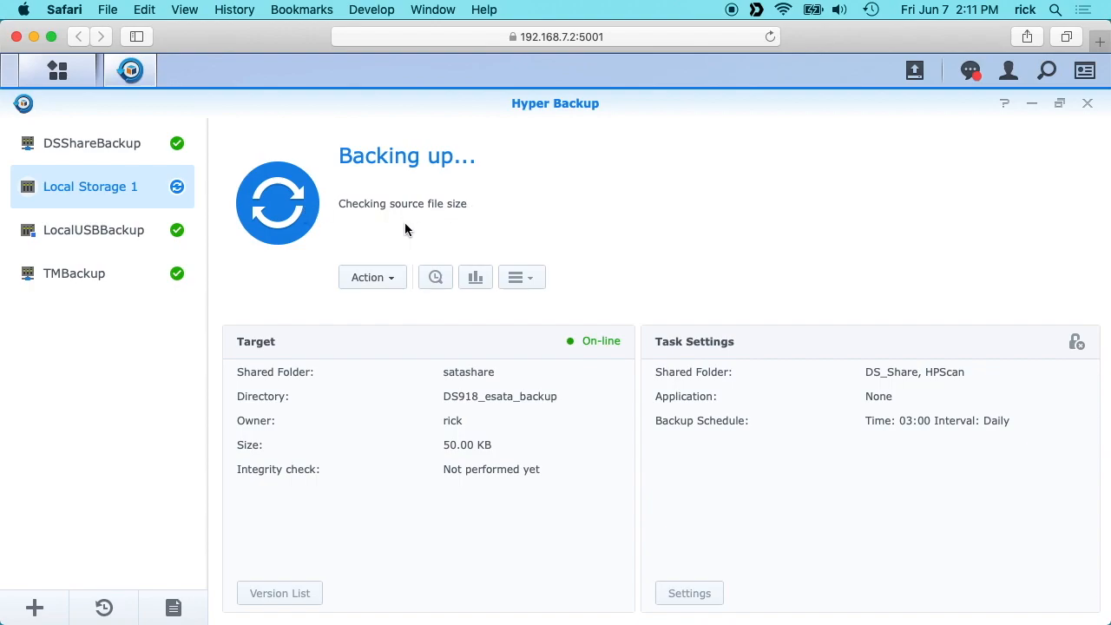
mouse_move(396, 227)
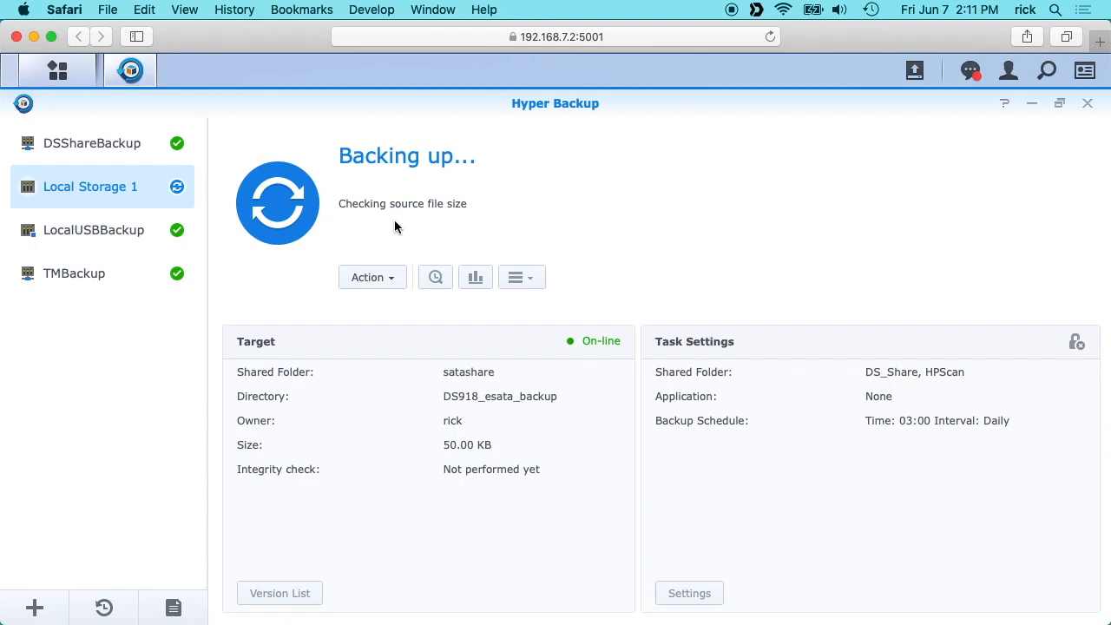